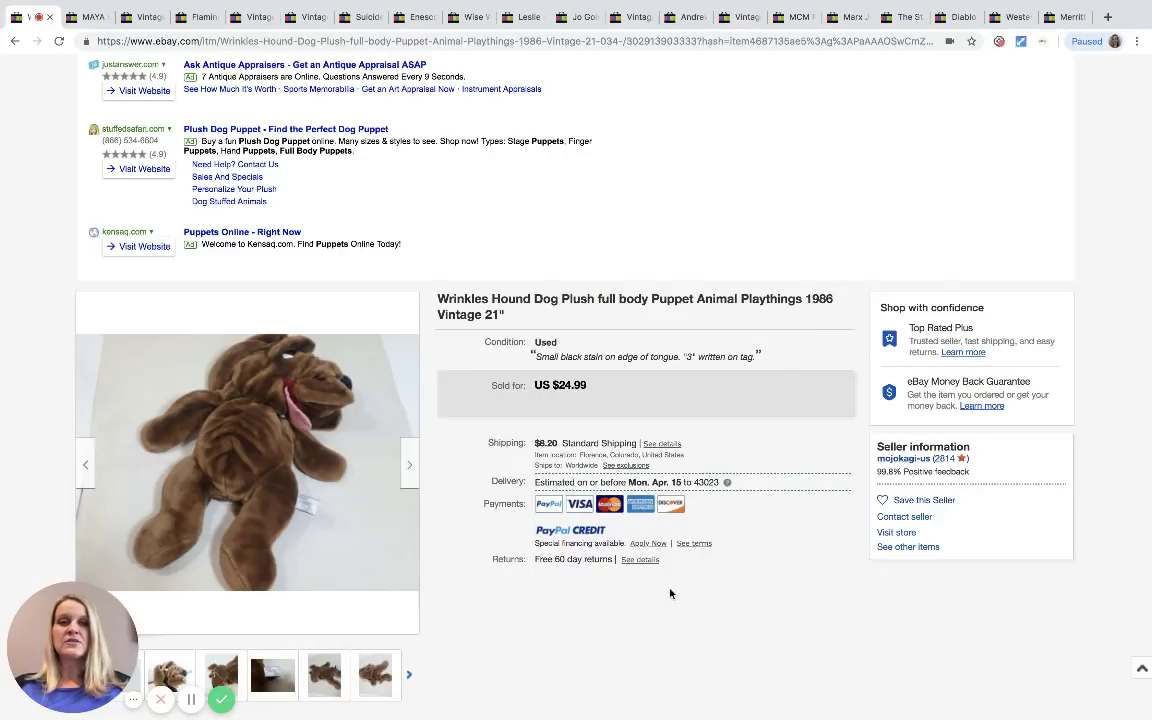
pyautogui.moveTo(622, 434)
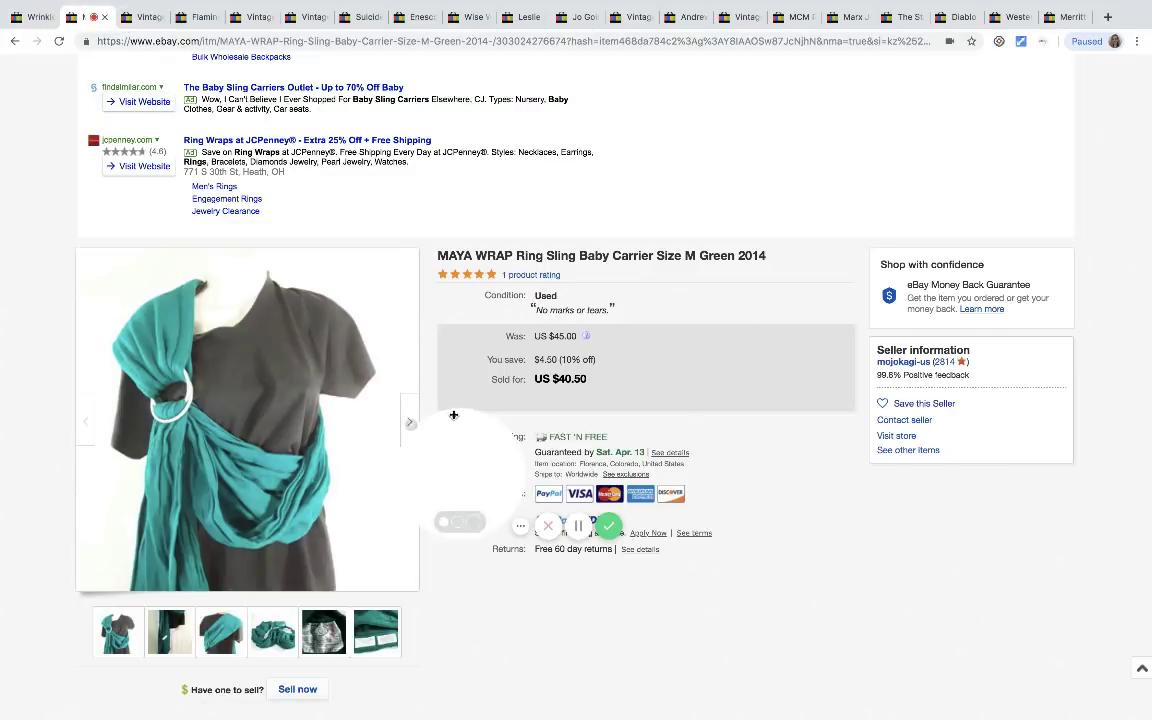
# - Scroll the Maya Wrap ring sling listing, then switch to the Lone Ranger and Tonto listing
pyautogui.scroll(-3)
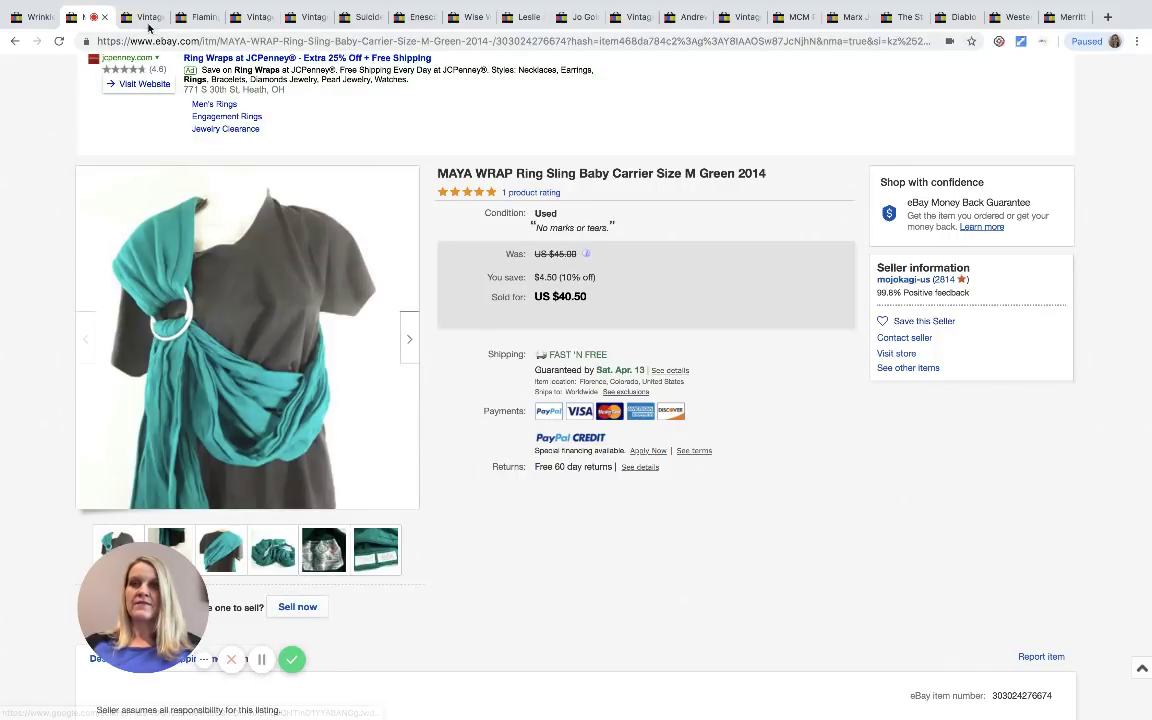
pyautogui.moveTo(148, 17)
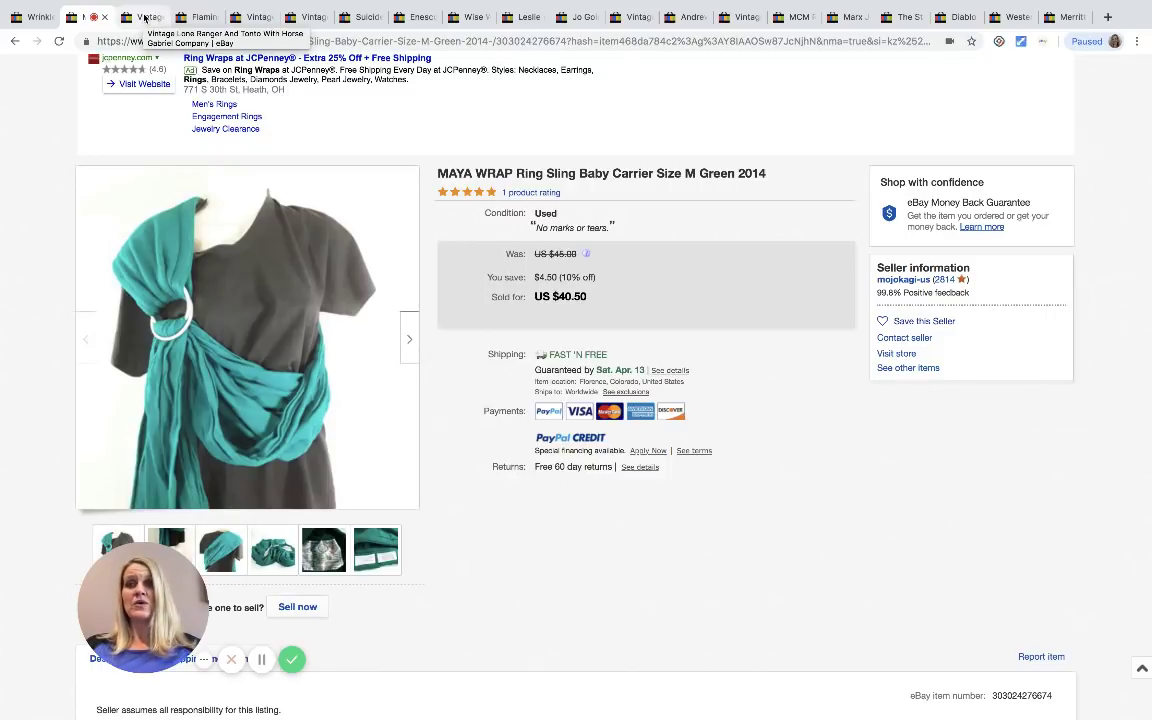
pyautogui.click(143, 17)
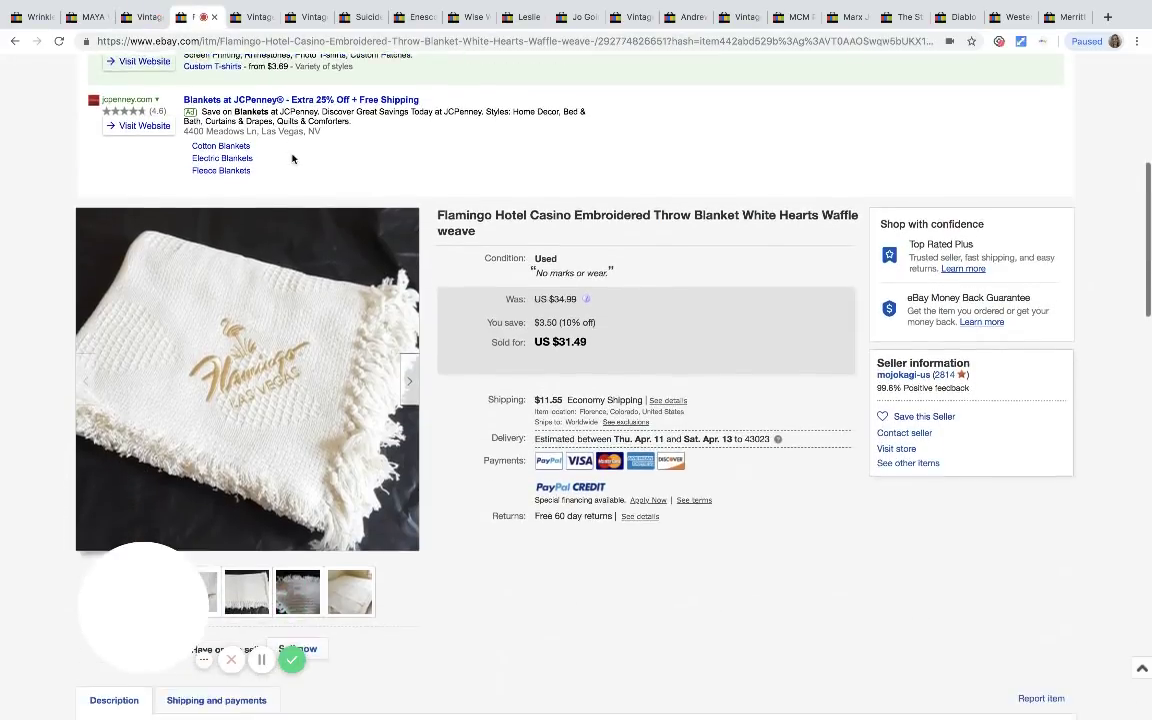
# - View the blanket's hearts waffle-pattern close-up and the photo of it spread on a bed
pyautogui.scroll(-3)
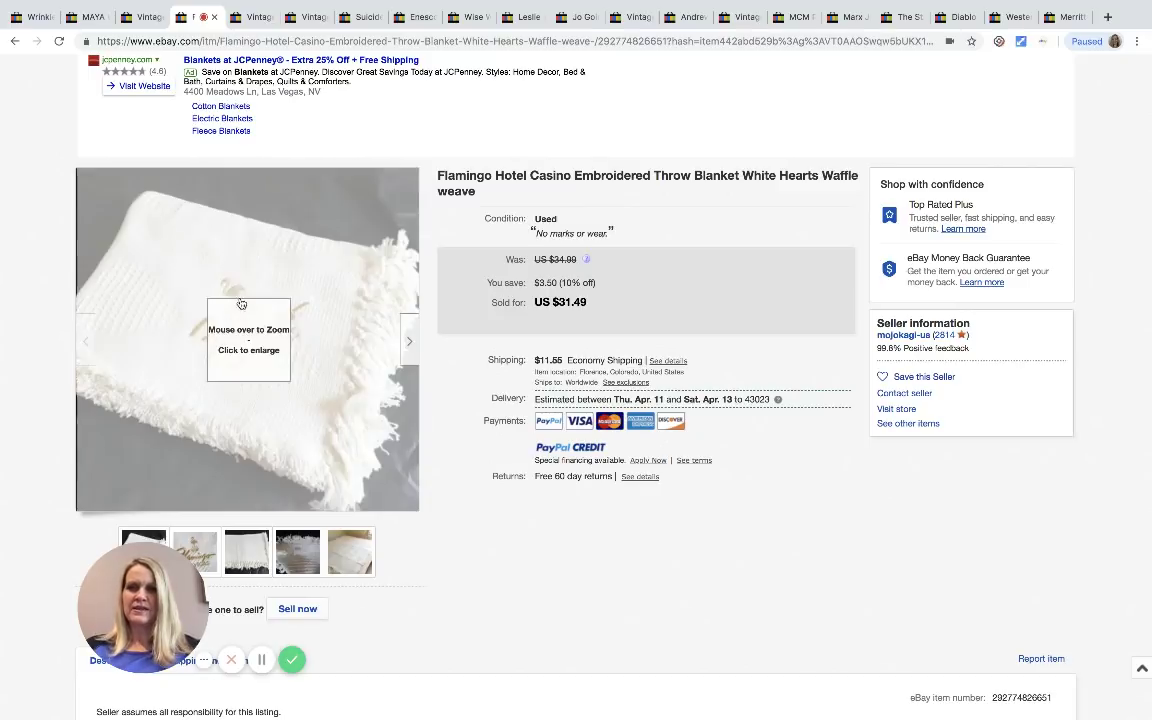
pyautogui.click(247, 552)
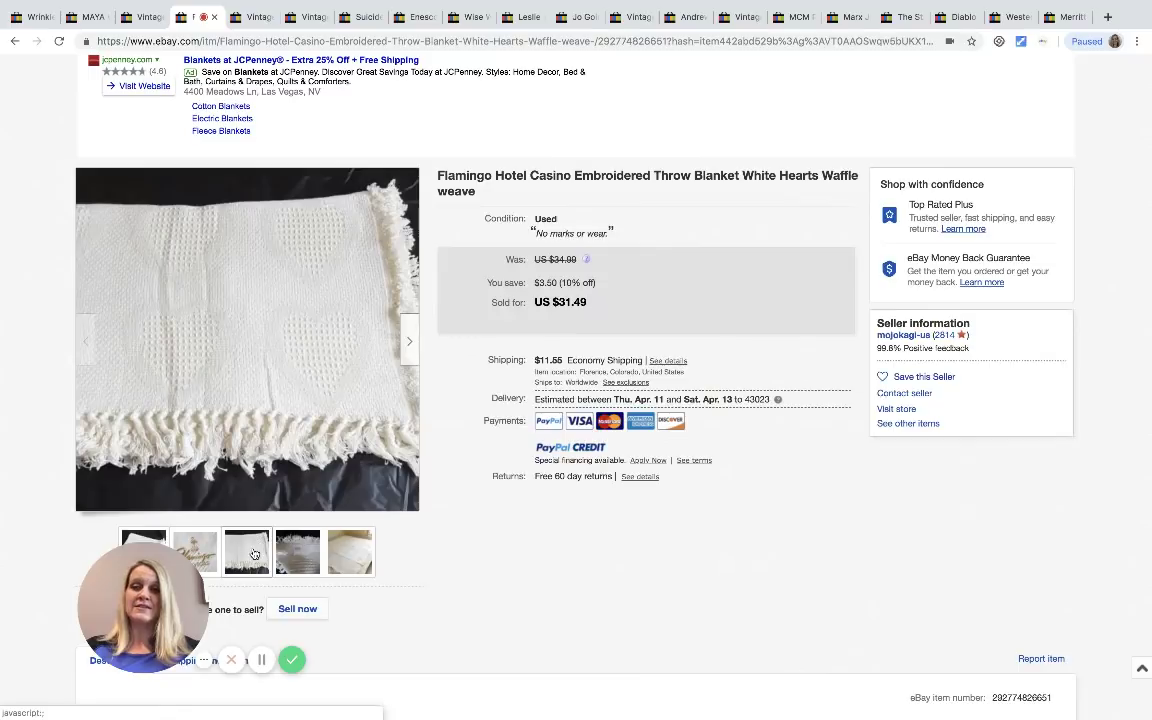
pyautogui.click(350, 552)
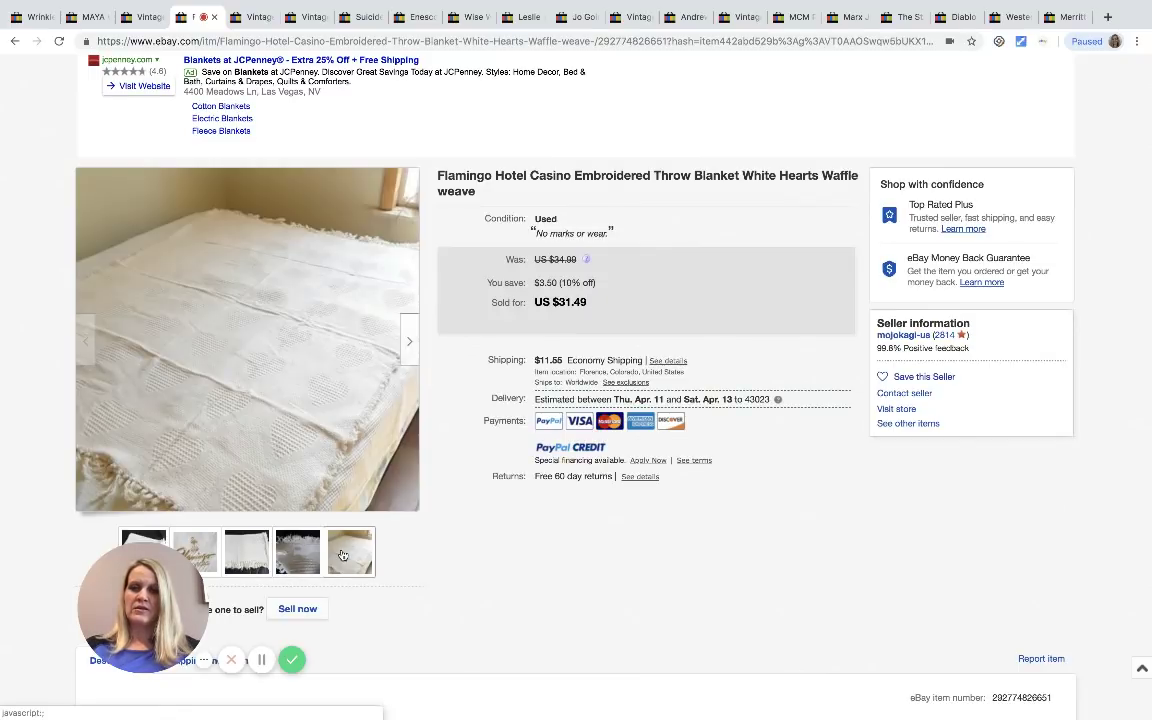
pyautogui.moveTo(349, 552)
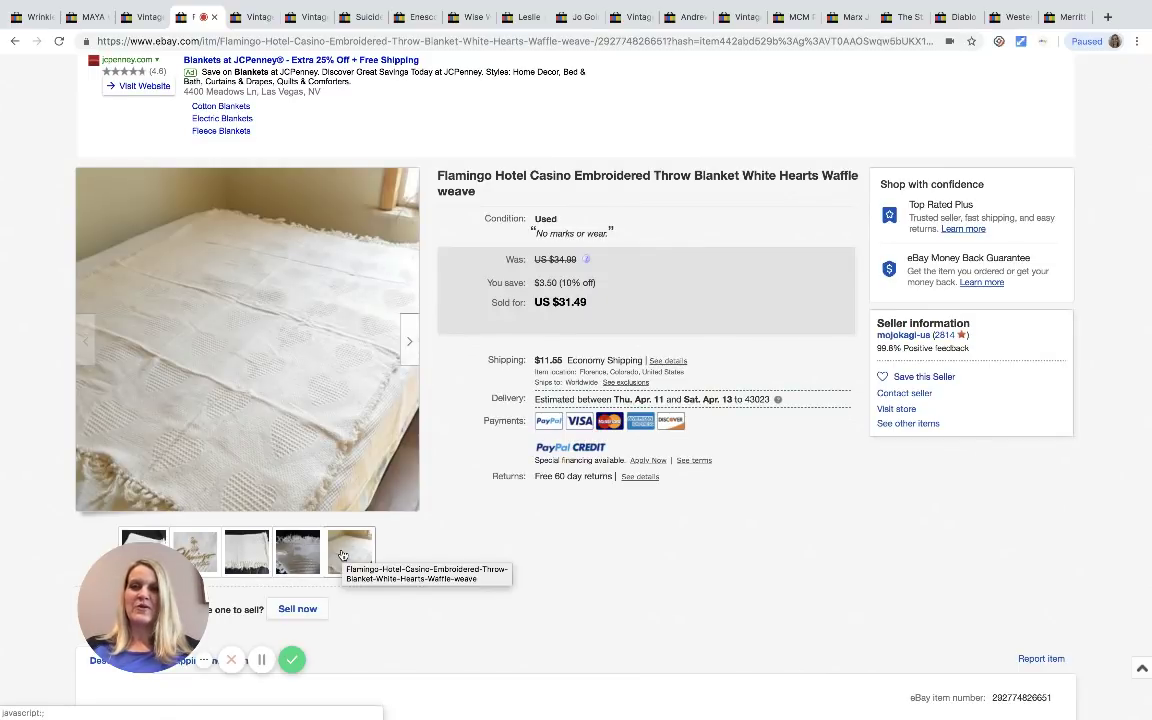
pyautogui.click(247, 551)
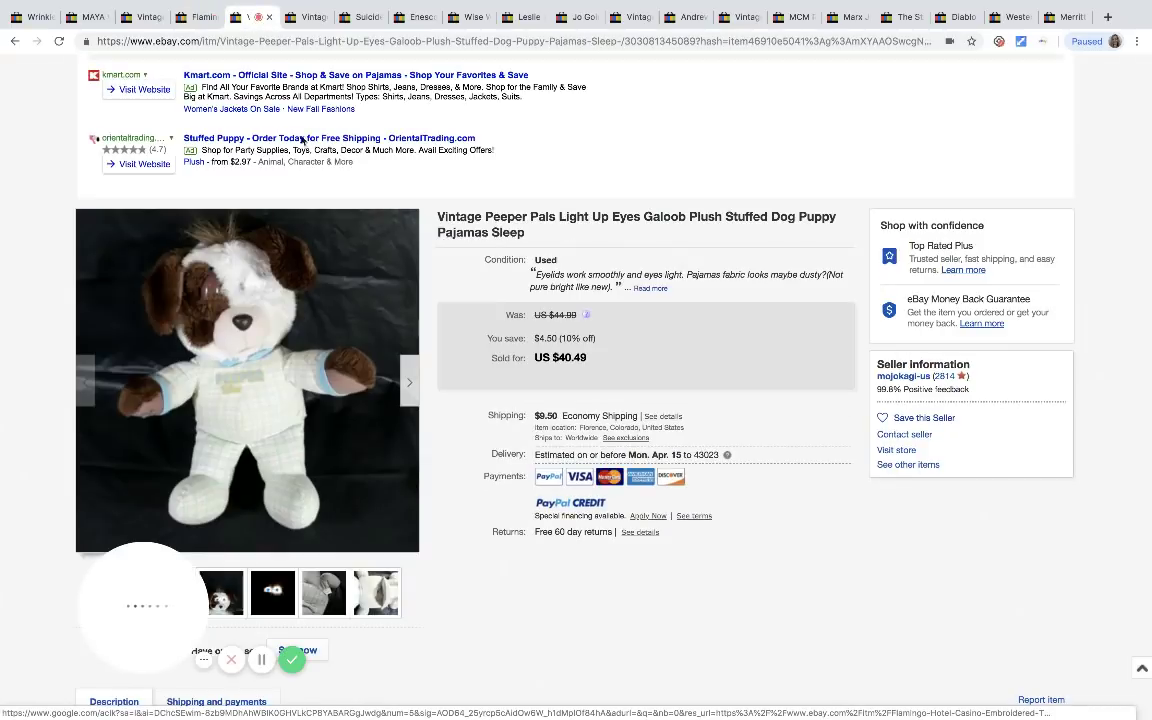
# - Scroll the Peeper Pals plush dog listing to its condition note about eyelids and lights
pyautogui.scroll(-3)
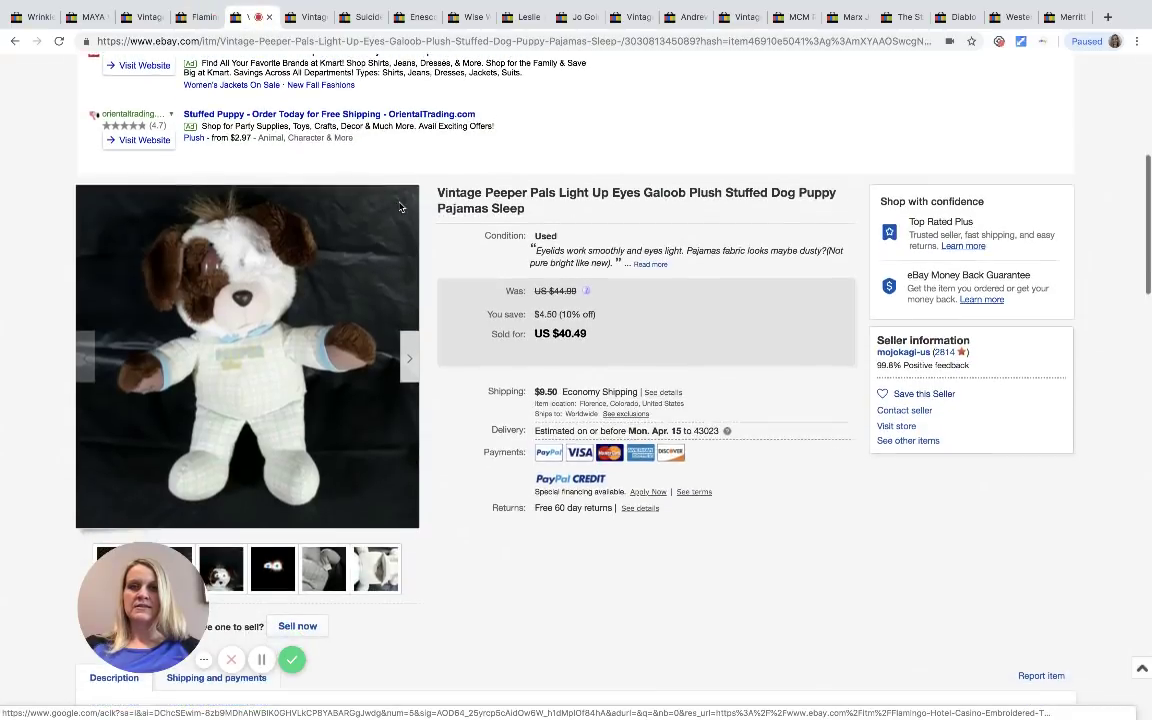
pyautogui.moveTo(298, 322)
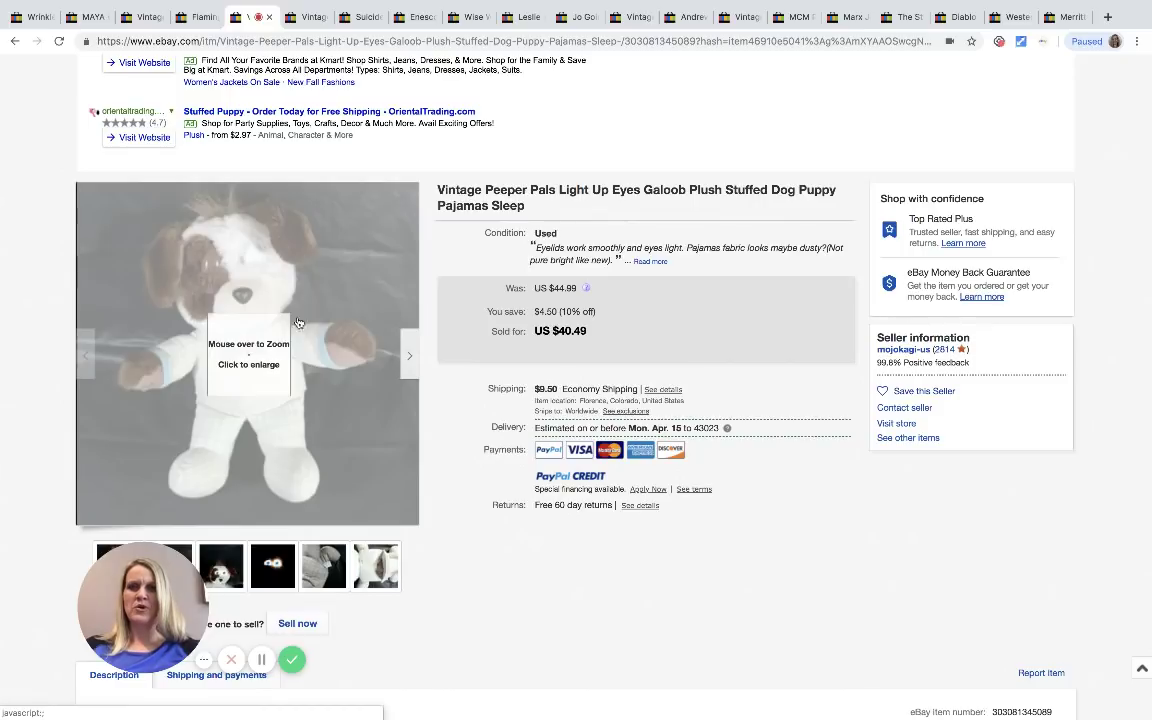
pyautogui.moveTo(258, 297)
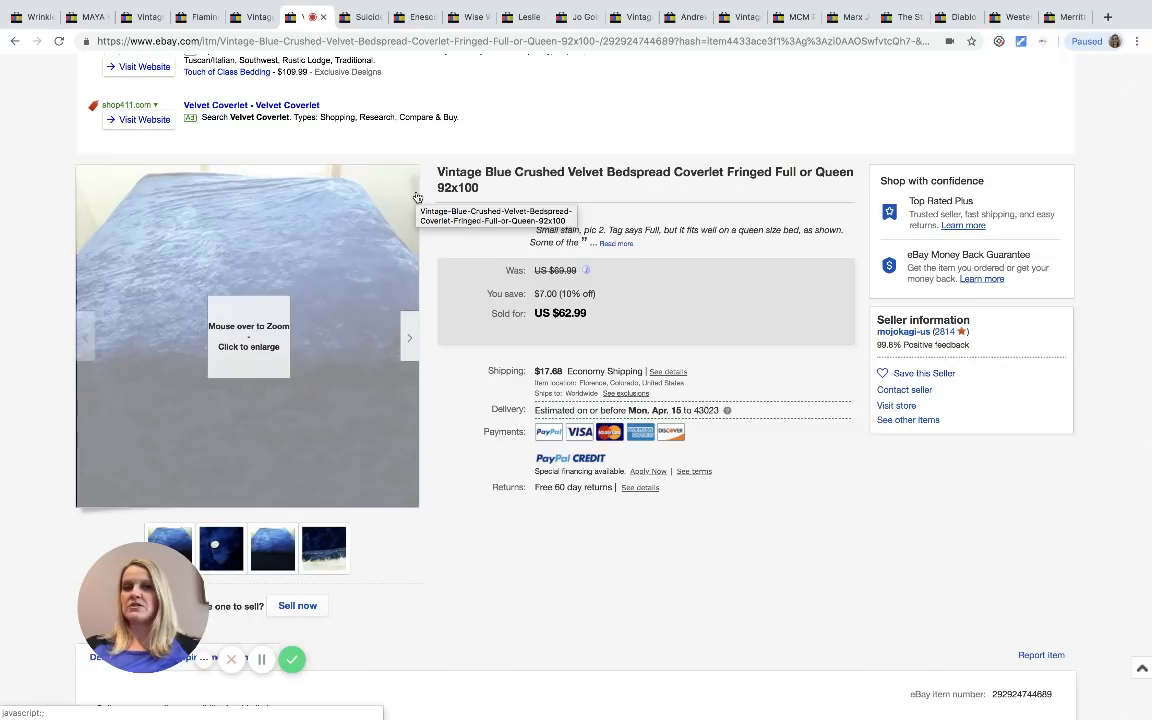
pyautogui.moveTo(403, 241)
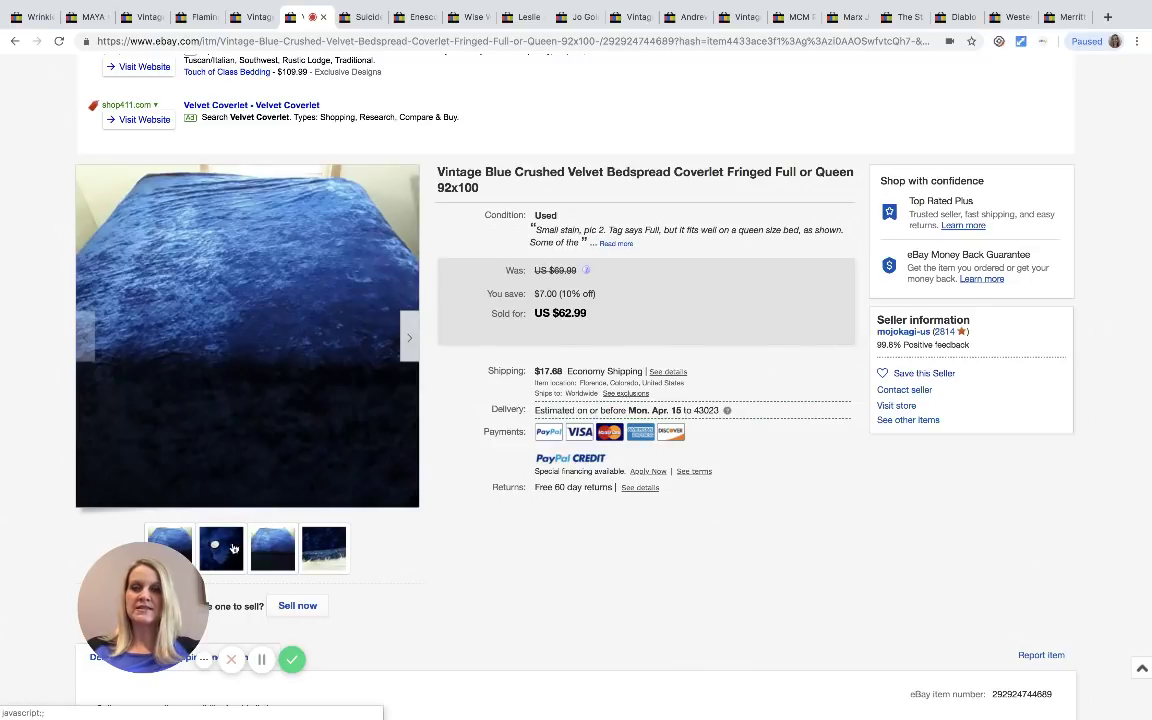
# - Show the velvet bedspread's second photo with the small stain
pyautogui.click(221, 548)
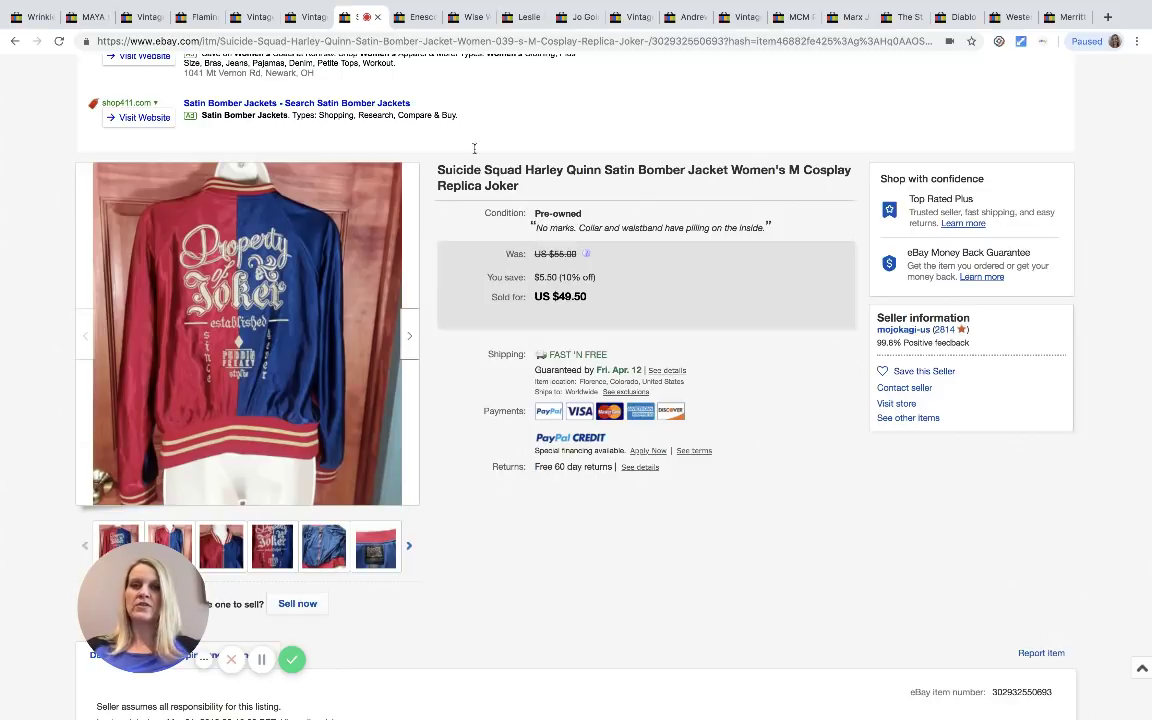
# - Switch to the Enesco Cookie Cutter Cuties mouse couple ornament listing
pyautogui.click(418, 17)
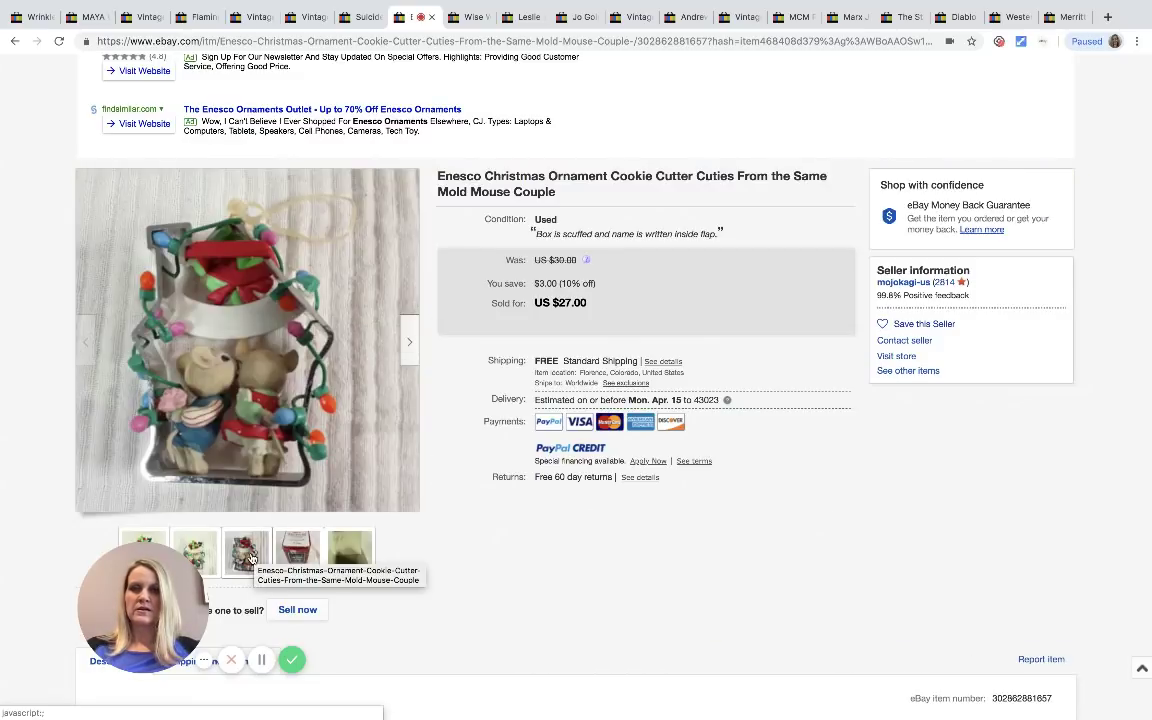
# - View the mouse couple ornament's front photo and its box, then move to the next listing
pyautogui.scroll(-3)
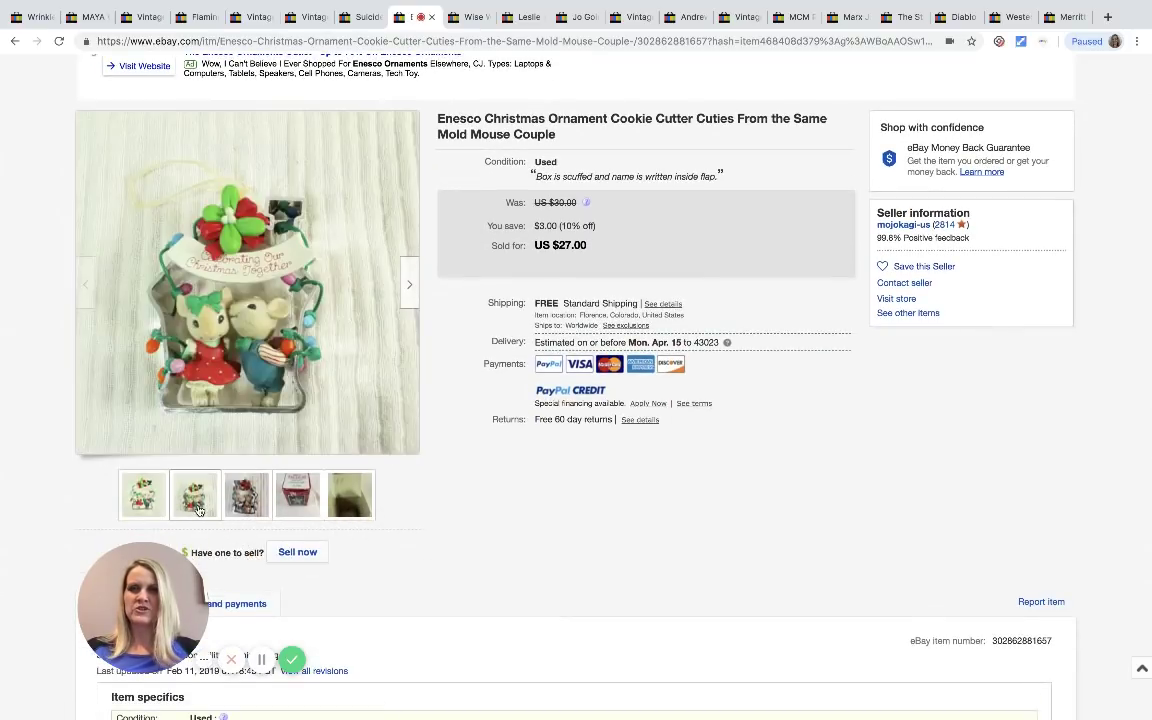
pyautogui.click(246, 494)
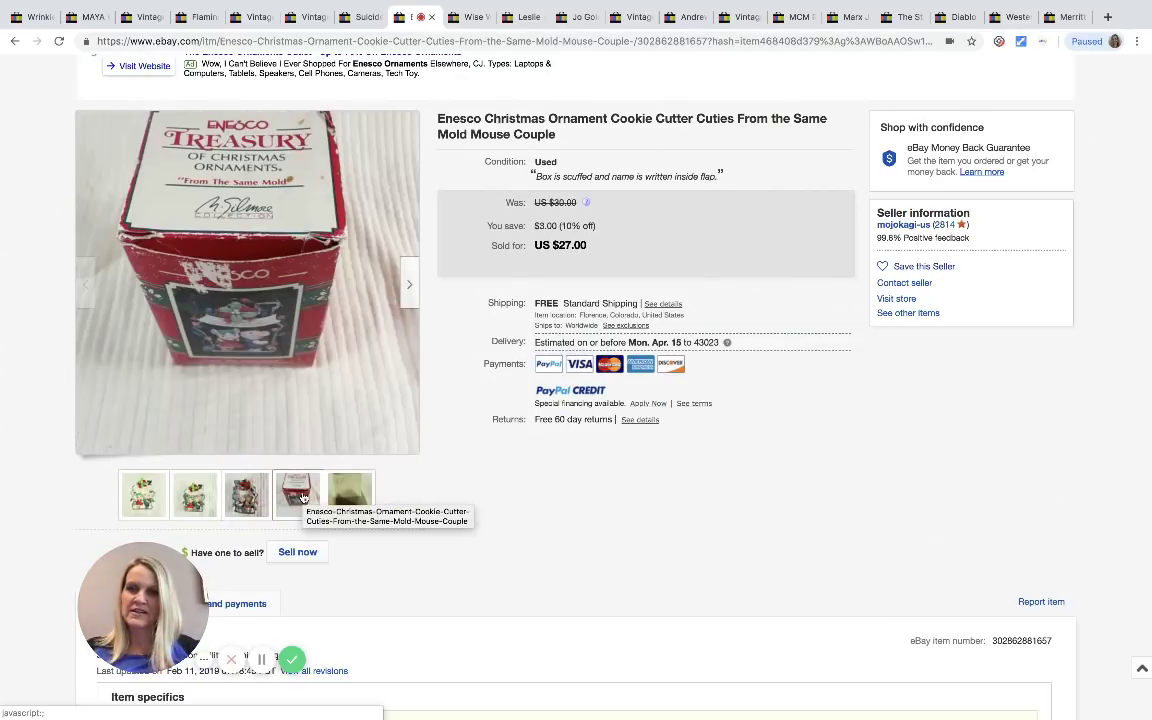
pyautogui.click(350, 494)
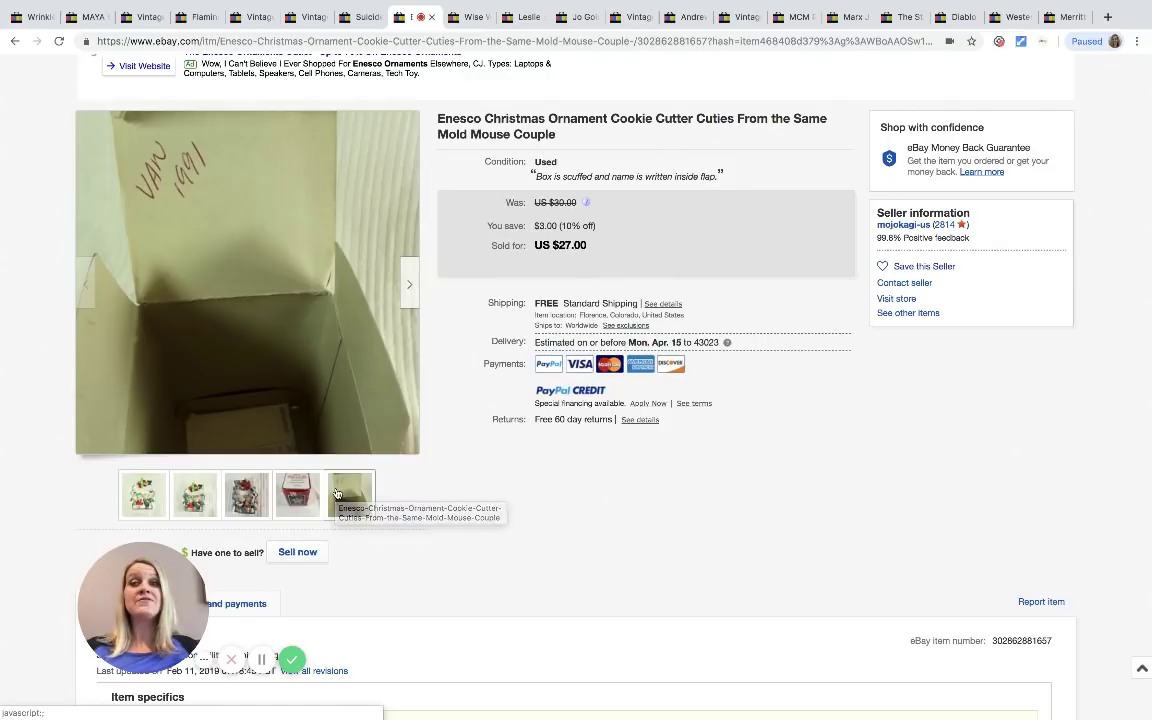
pyautogui.click(468, 17)
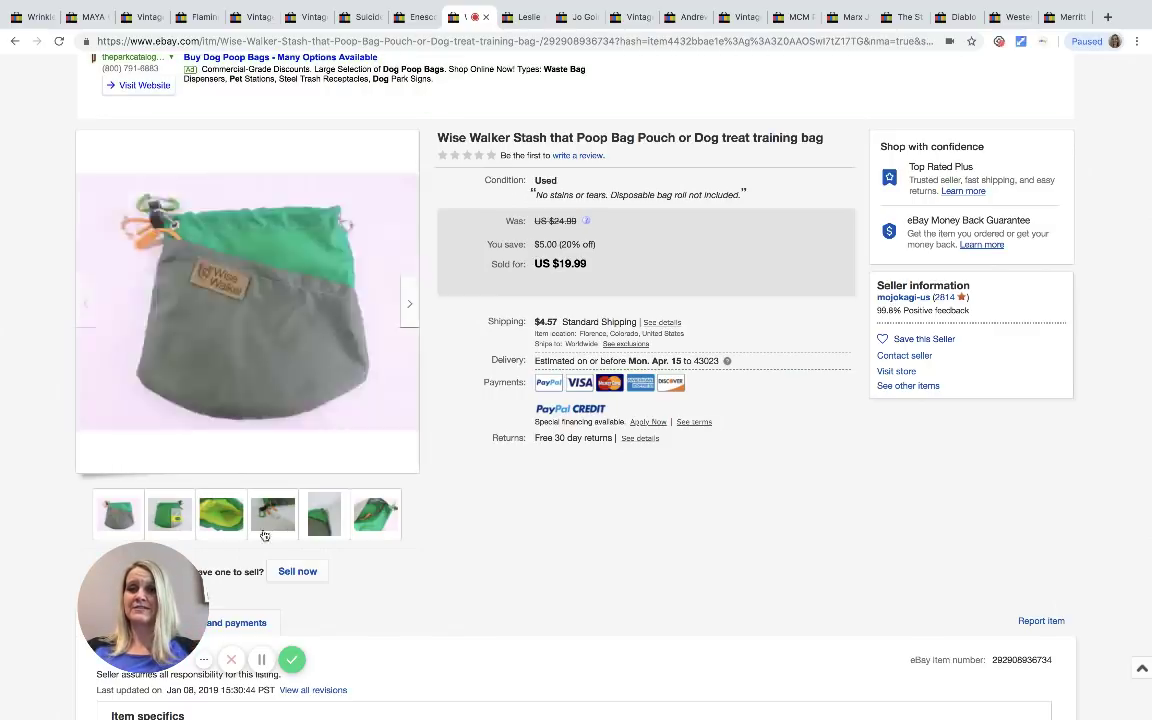
# - Click through the Wise Walker pouch photos to the last one, then open the Leslie Sansone listing
pyautogui.click(170, 514)
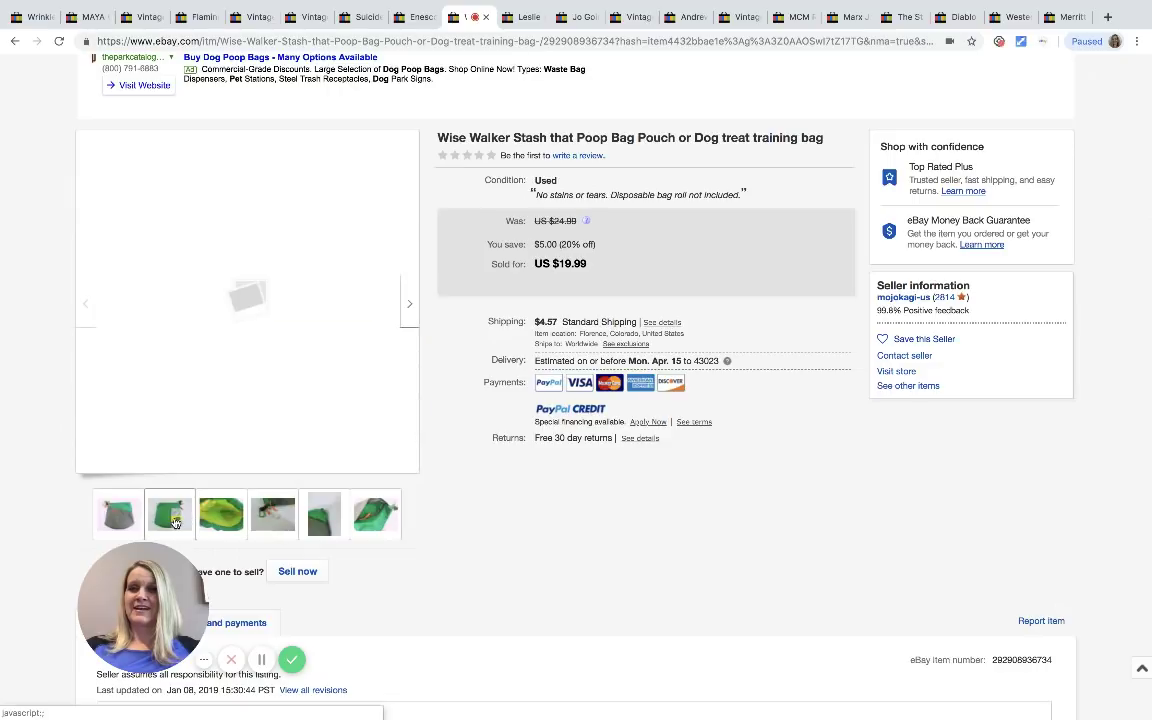
pyautogui.click(221, 513)
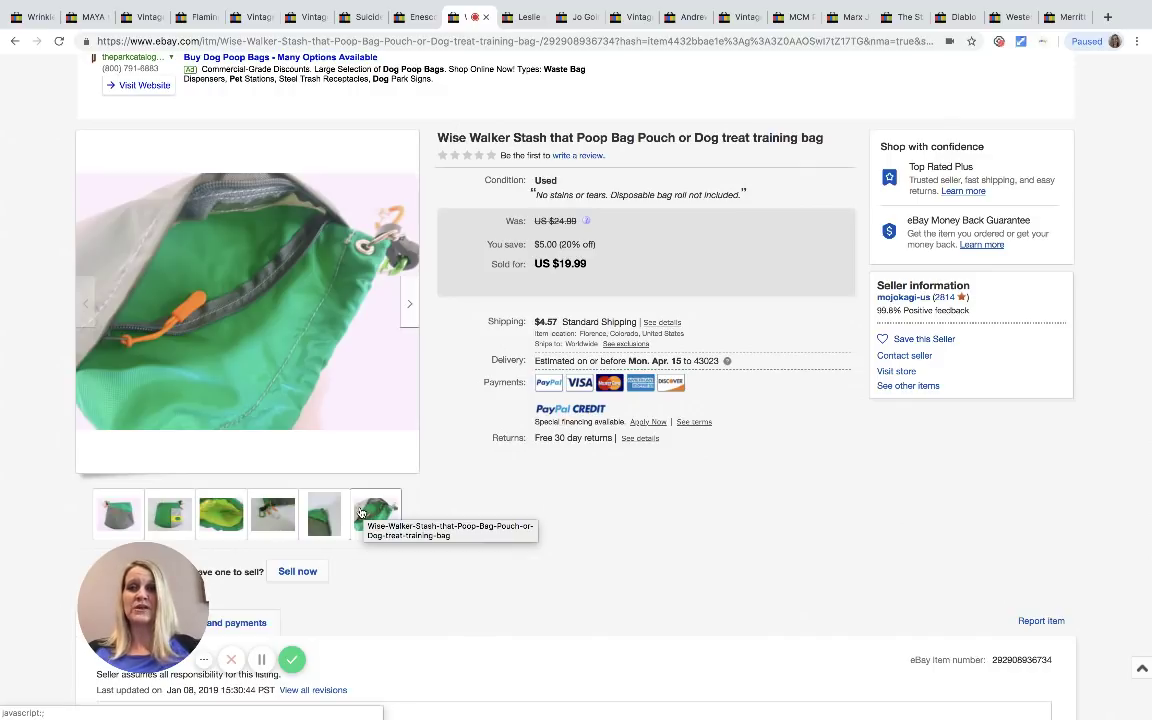
pyautogui.click(323, 513)
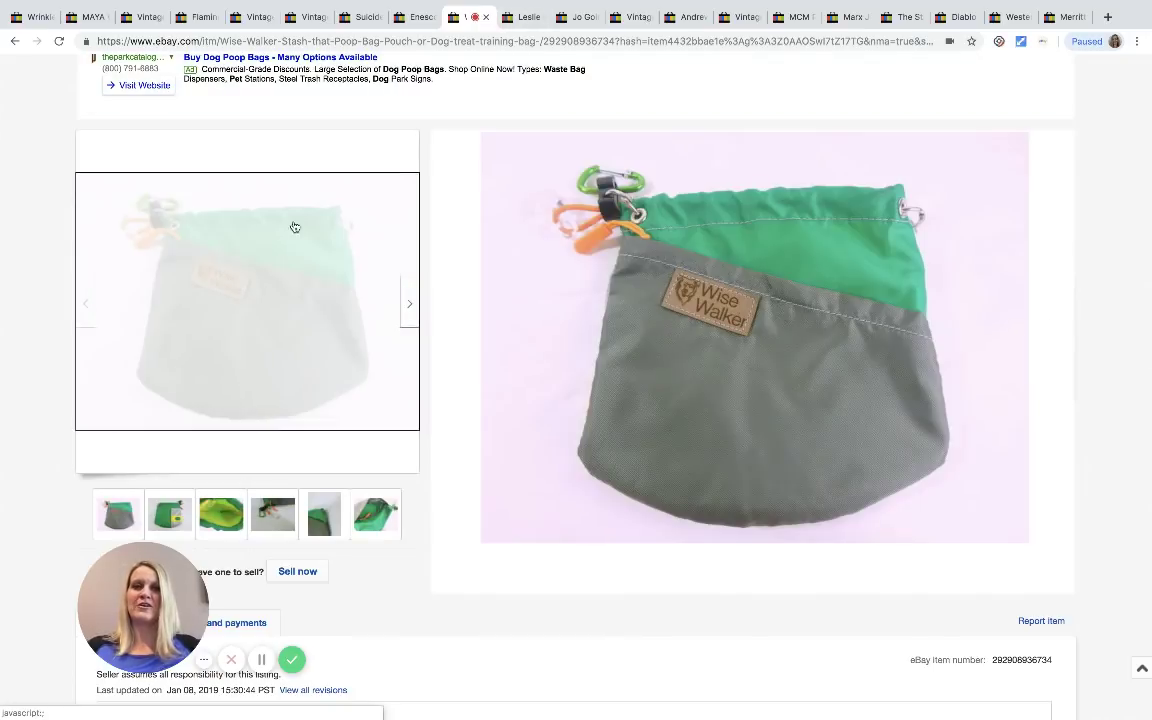
pyautogui.click(522, 17)
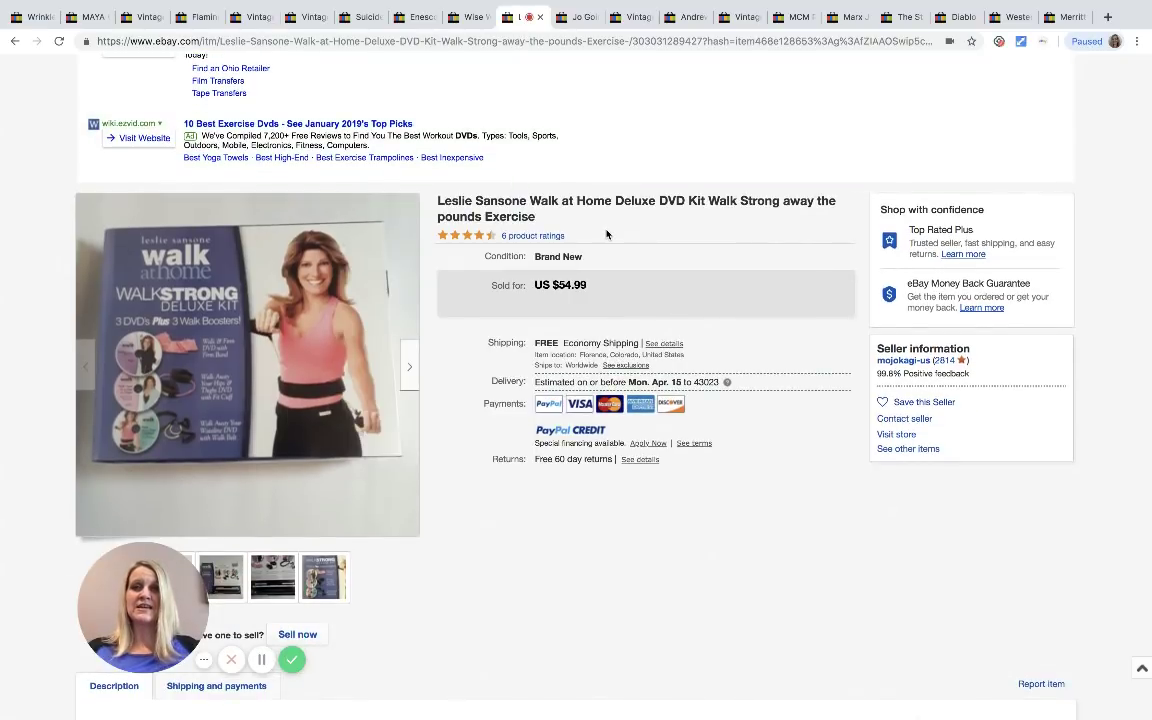
pyautogui.moveTo(591, 270)
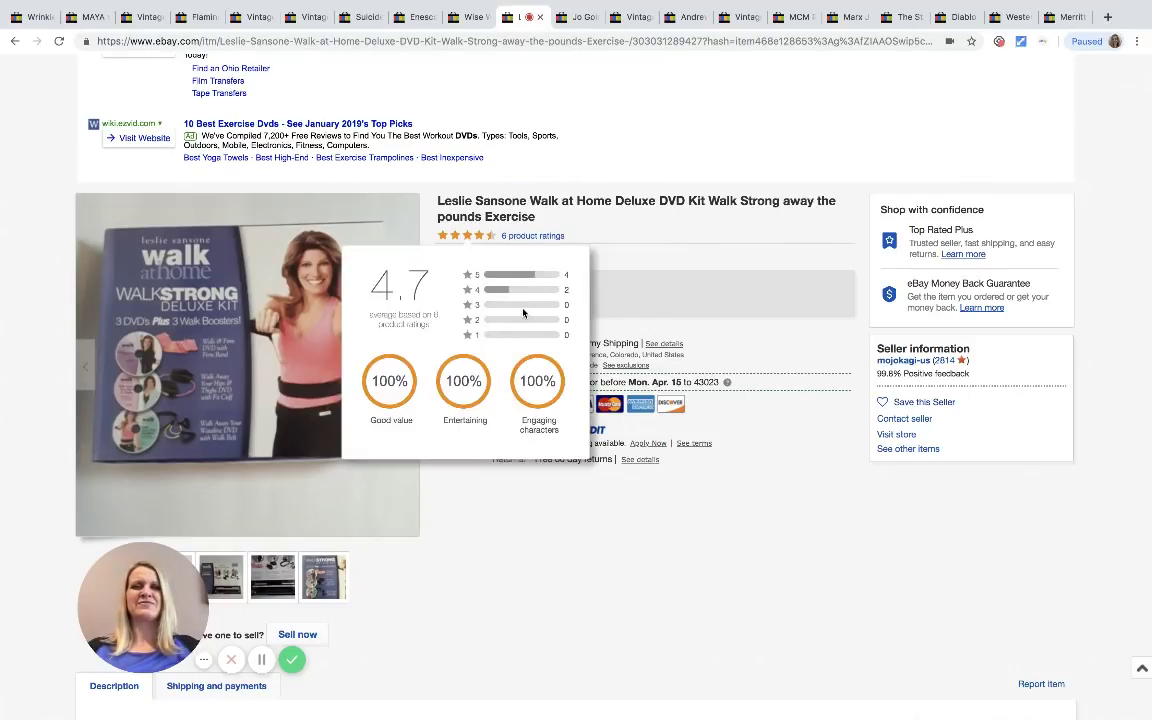
pyautogui.moveTo(671, 256)
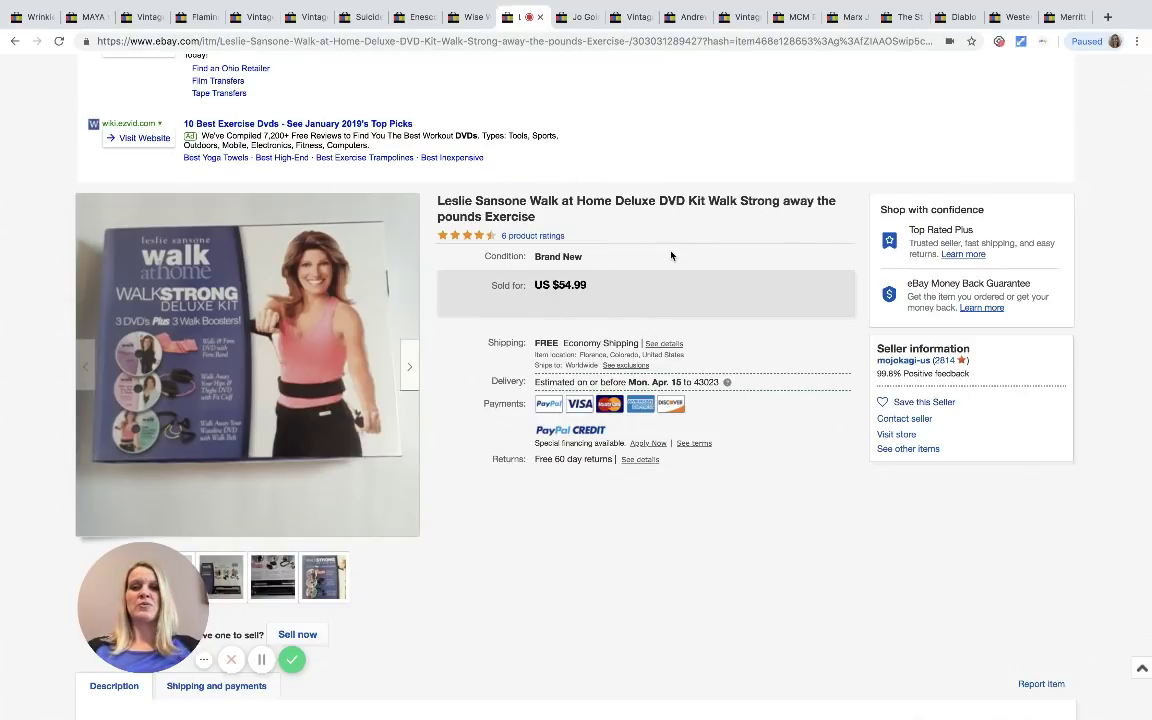
# - Check the Walk at Home DVD kit's ratings, then switch to the Jo Going art book listing
pyautogui.click(323, 576)
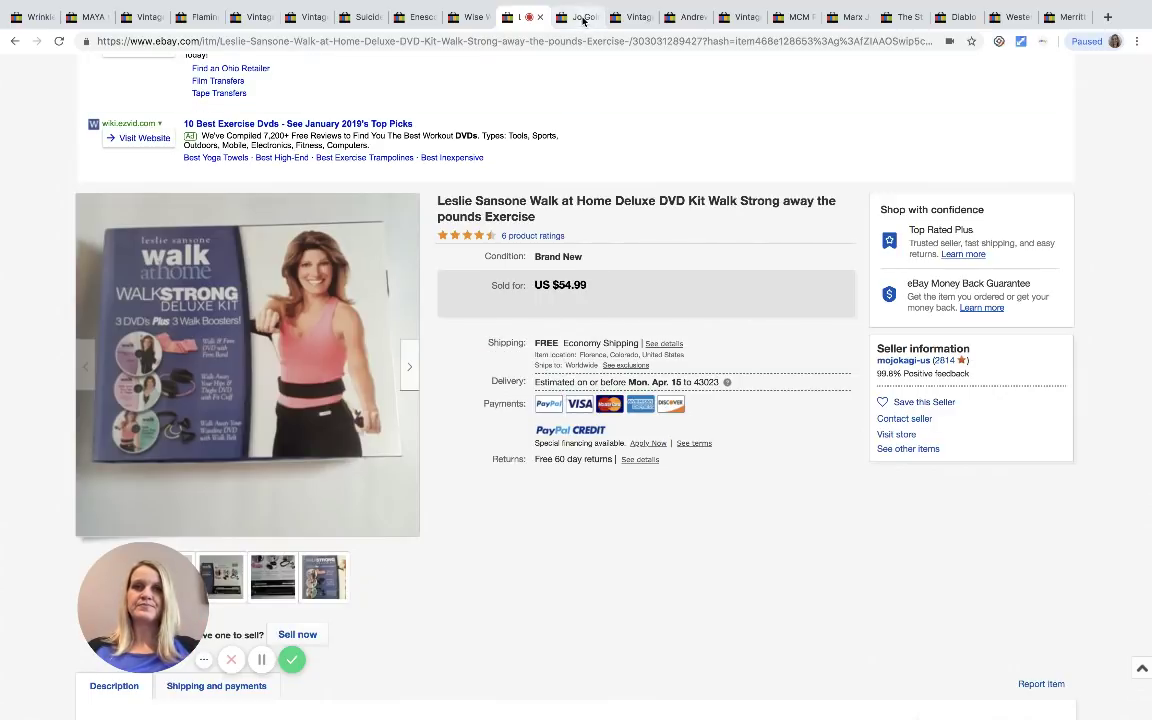
pyautogui.click(575, 17)
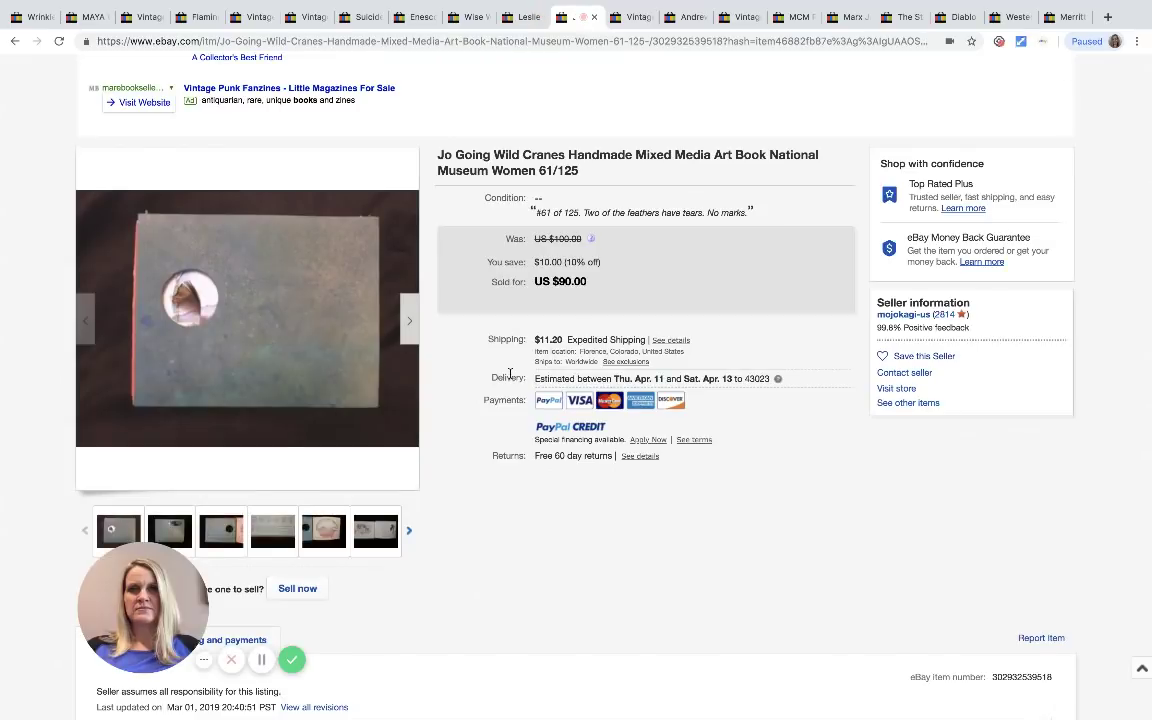
# - View the Jo Going book's alternate photos, including the Wild Cranes page and open pages
pyautogui.scroll(-3)
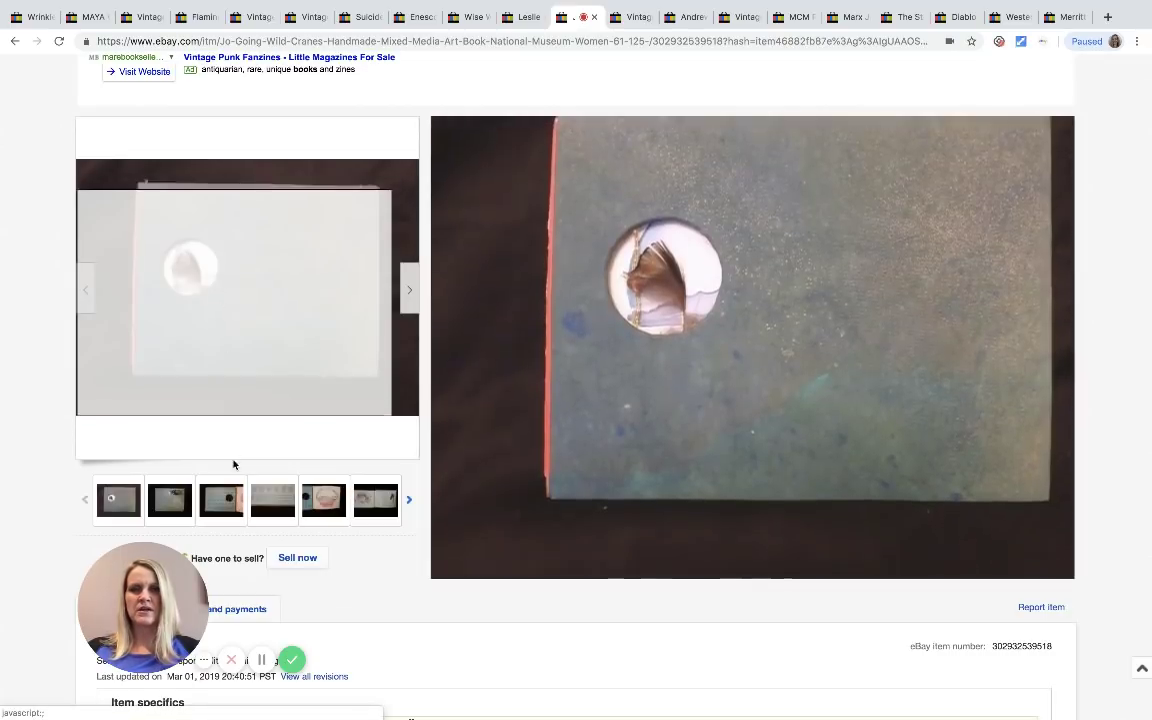
pyautogui.click(272, 499)
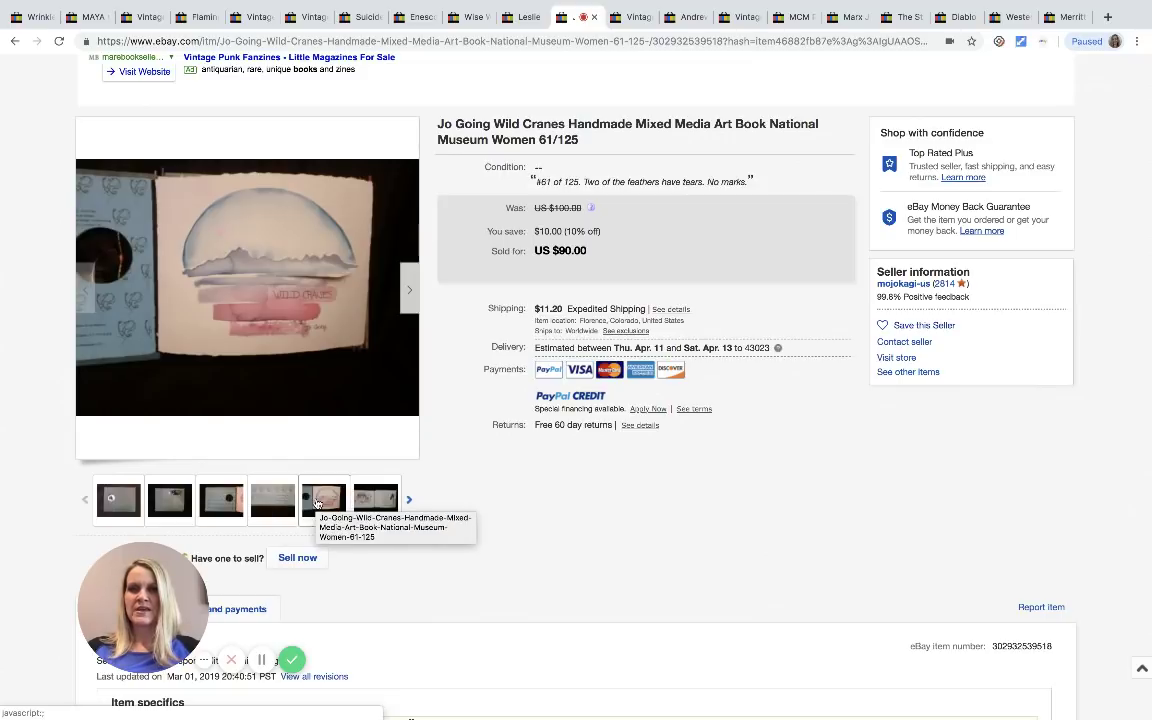
pyautogui.click(375, 499)
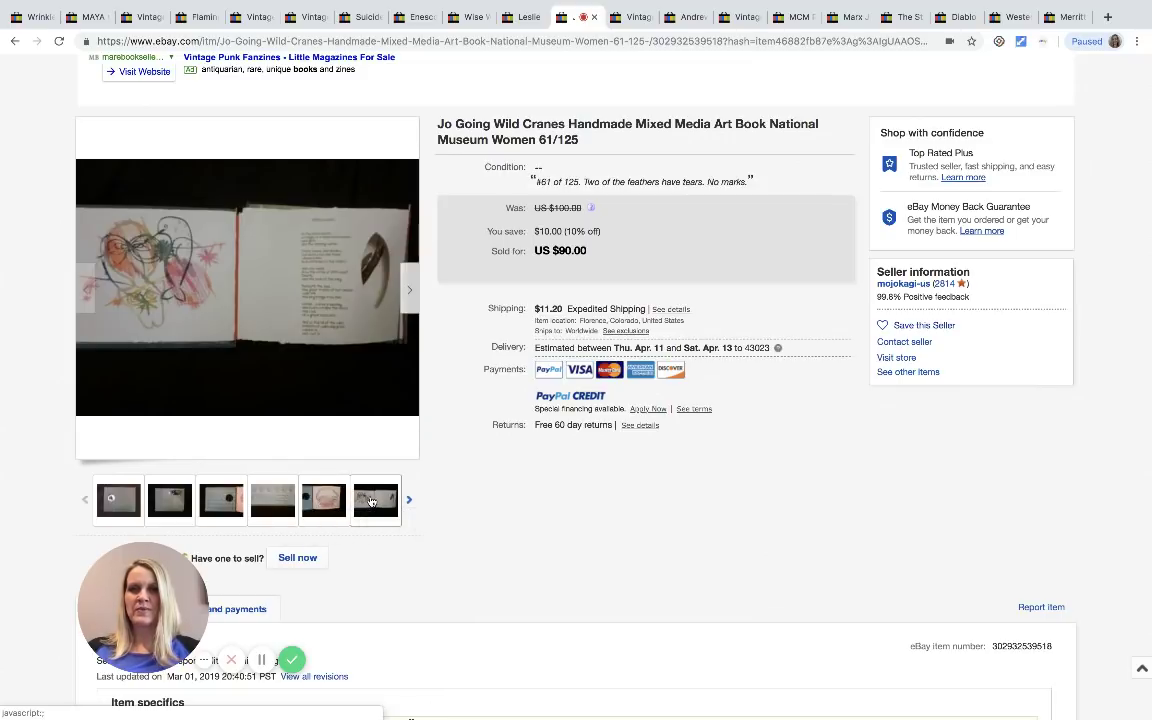
pyautogui.click(375, 500)
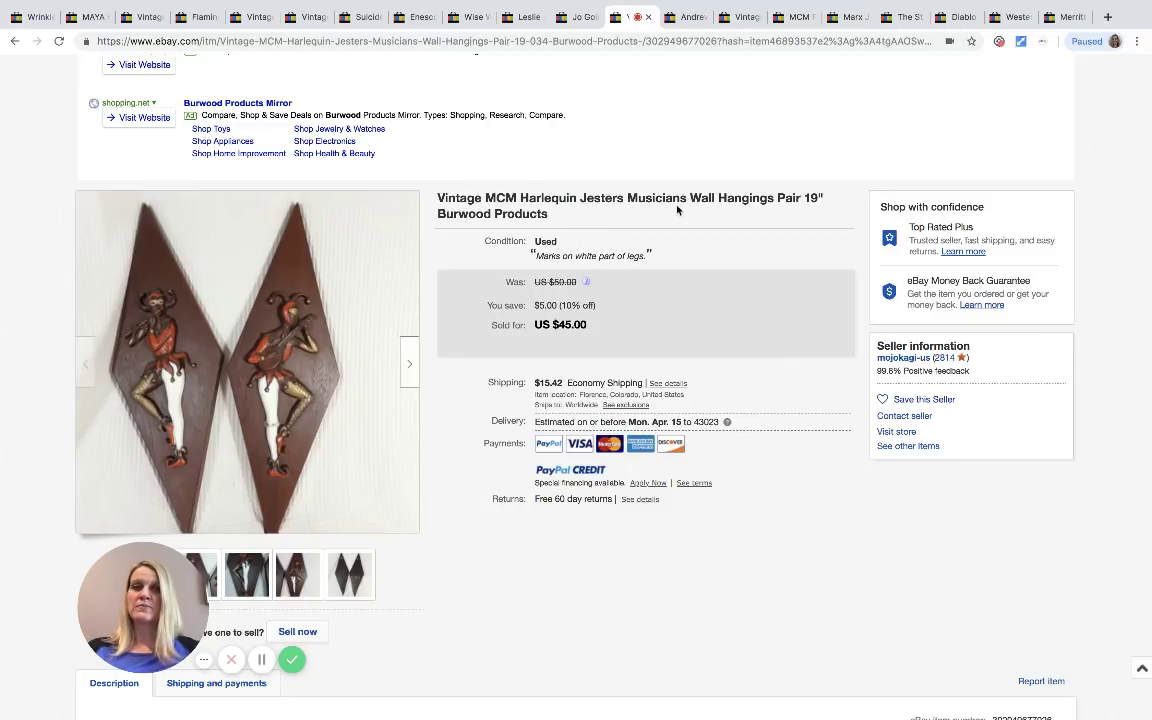
pyautogui.moveTo(300, 315)
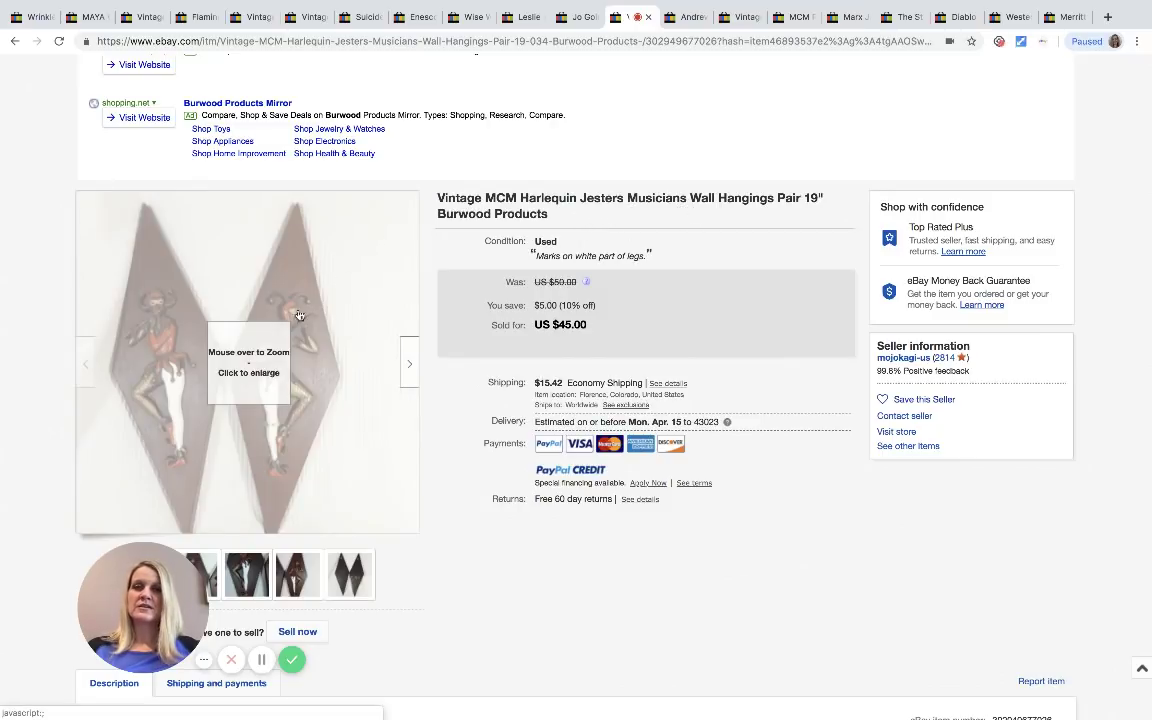
# - Enlarge the main photo of the Harlequin Jesters wall hangings pair
pyautogui.click(350, 574)
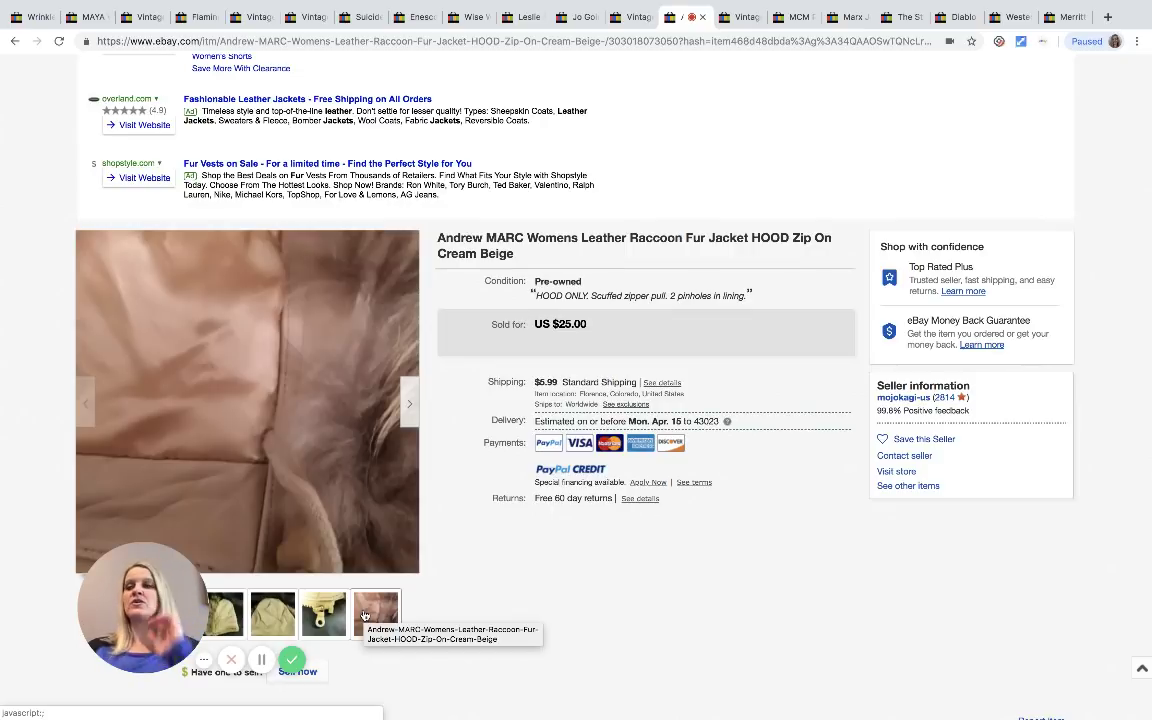
# - Browse the Andrew MARC leather raccoon fur hood photos, landing on the cream hood
pyautogui.click(375, 612)
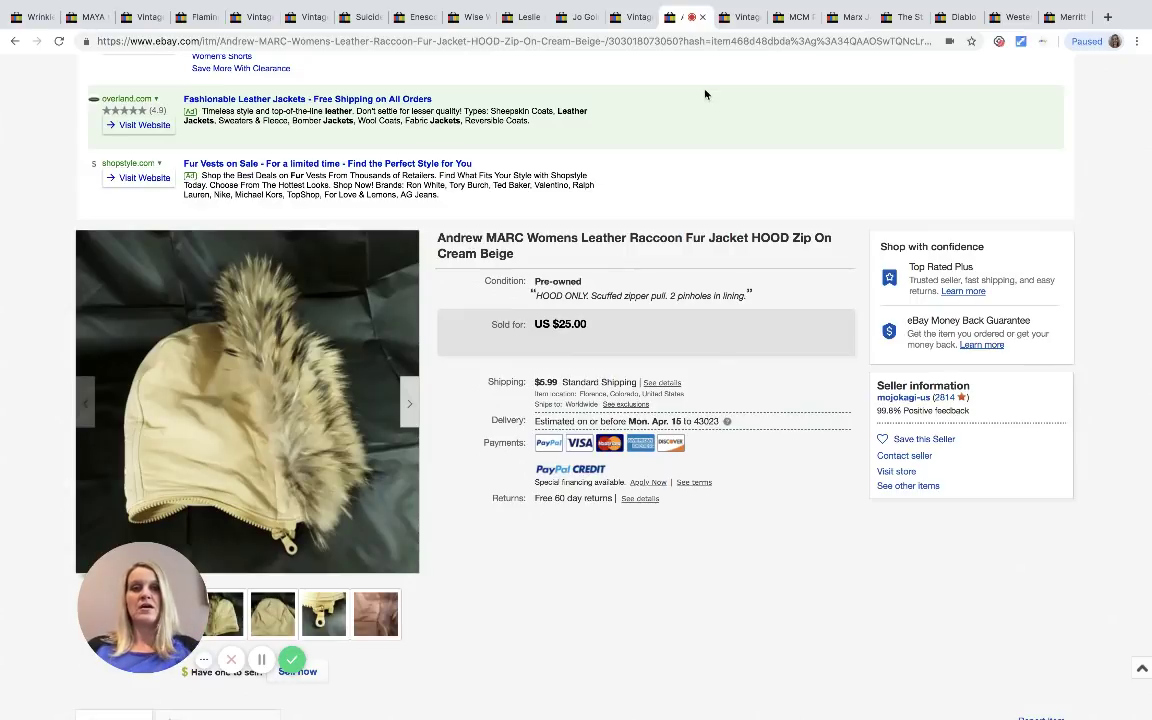
pyautogui.moveTo(693, 250)
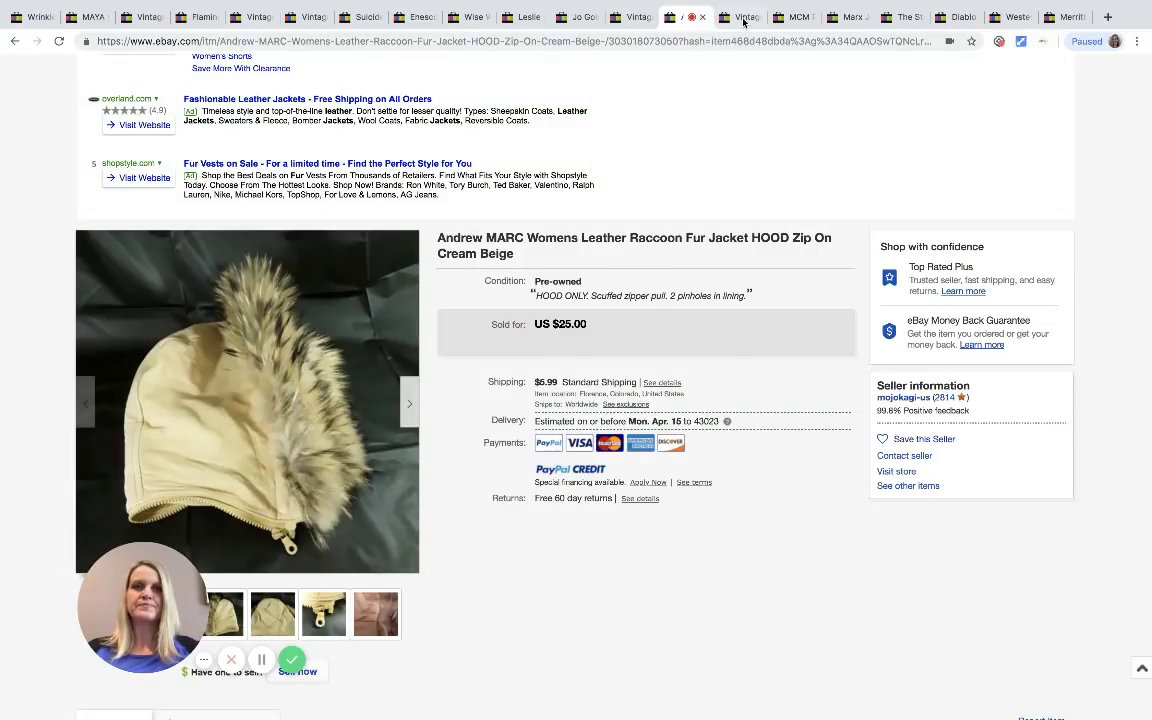
# - Scroll through the Vera Neumann yellow poppies fitted sheet listing, then bring up the MCM swag lamp
pyautogui.click(740, 17)
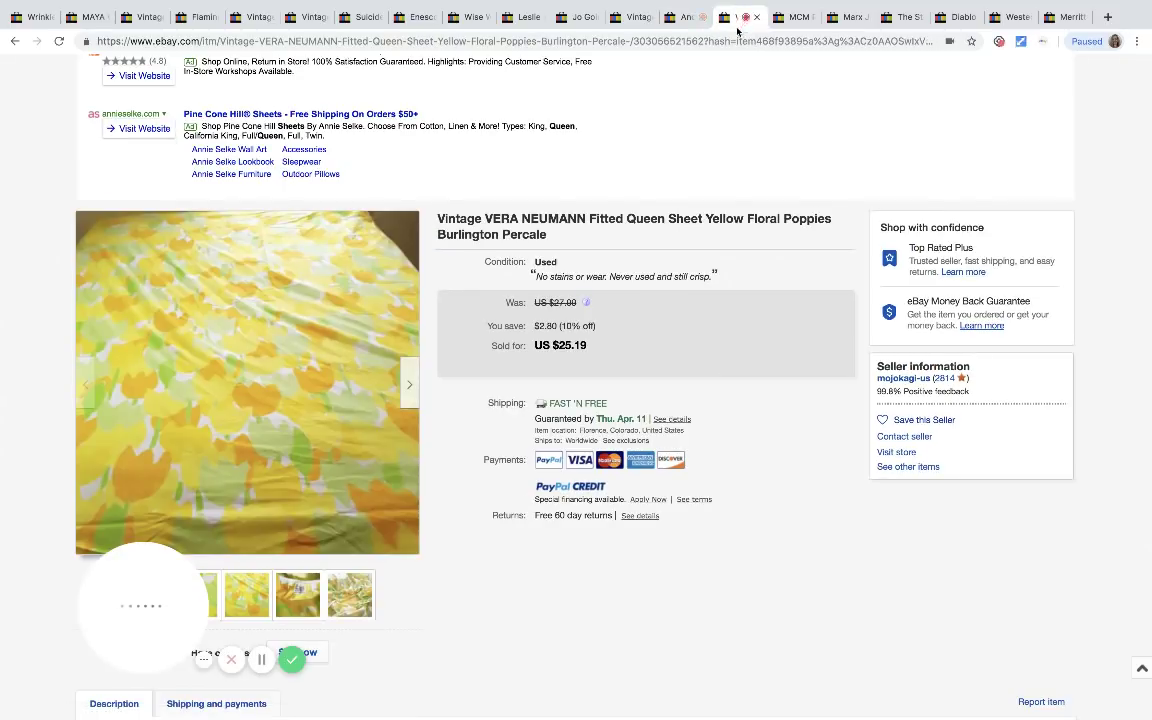
pyautogui.scroll(-3)
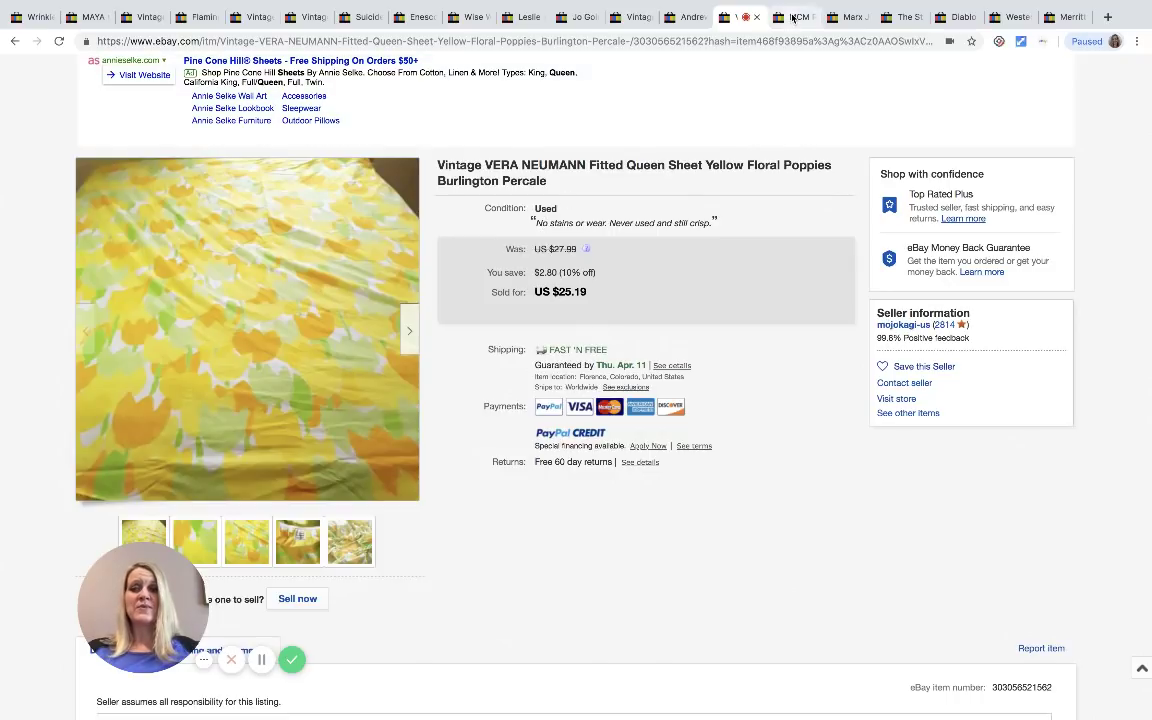
pyautogui.click(793, 17)
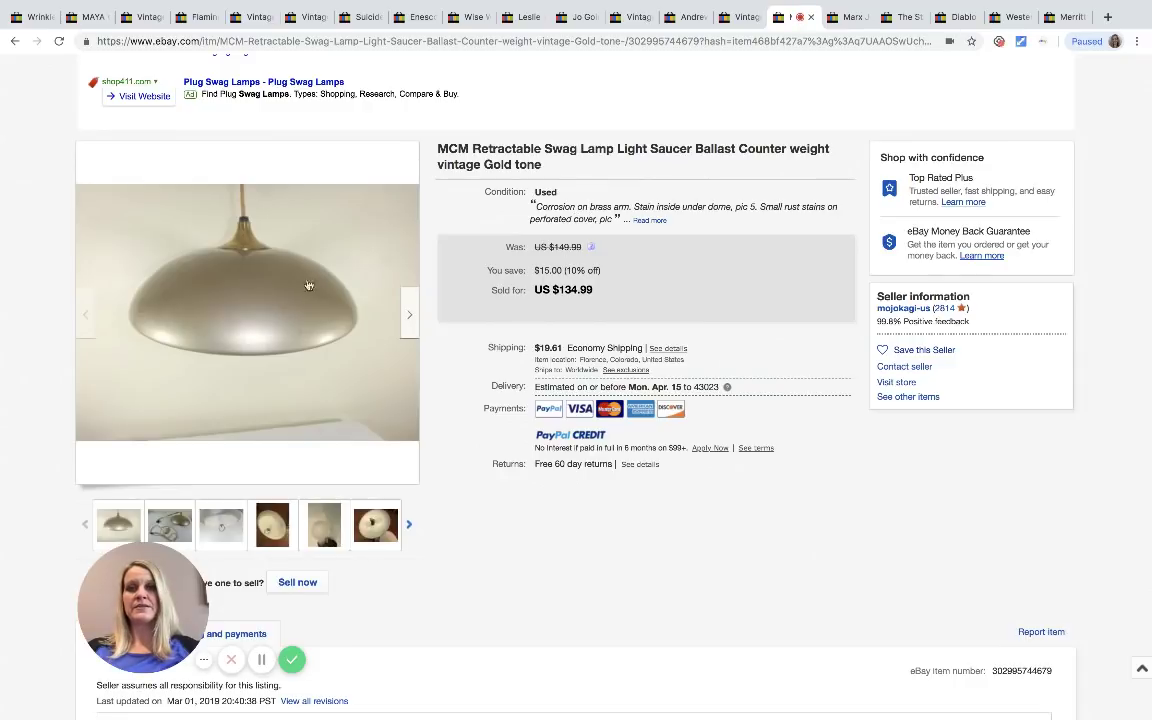
# - Flip through the swag lamp photos, including the perforated cover and gold dome shade
pyautogui.click(221, 524)
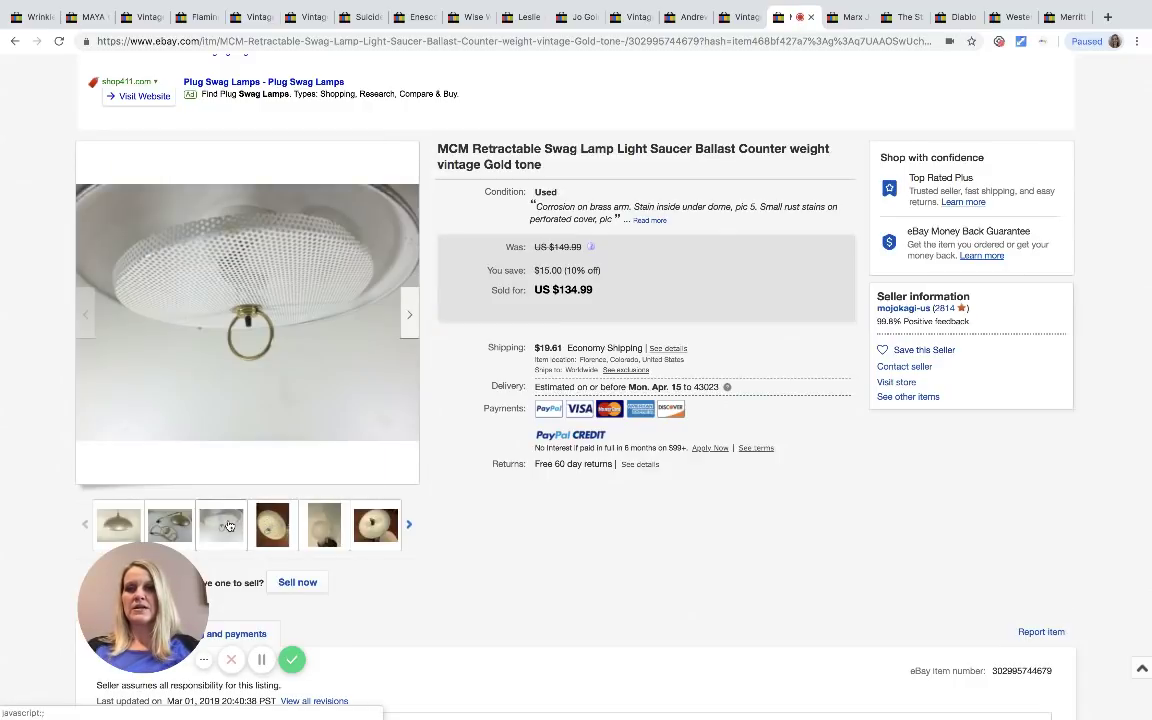
pyautogui.click(169, 525)
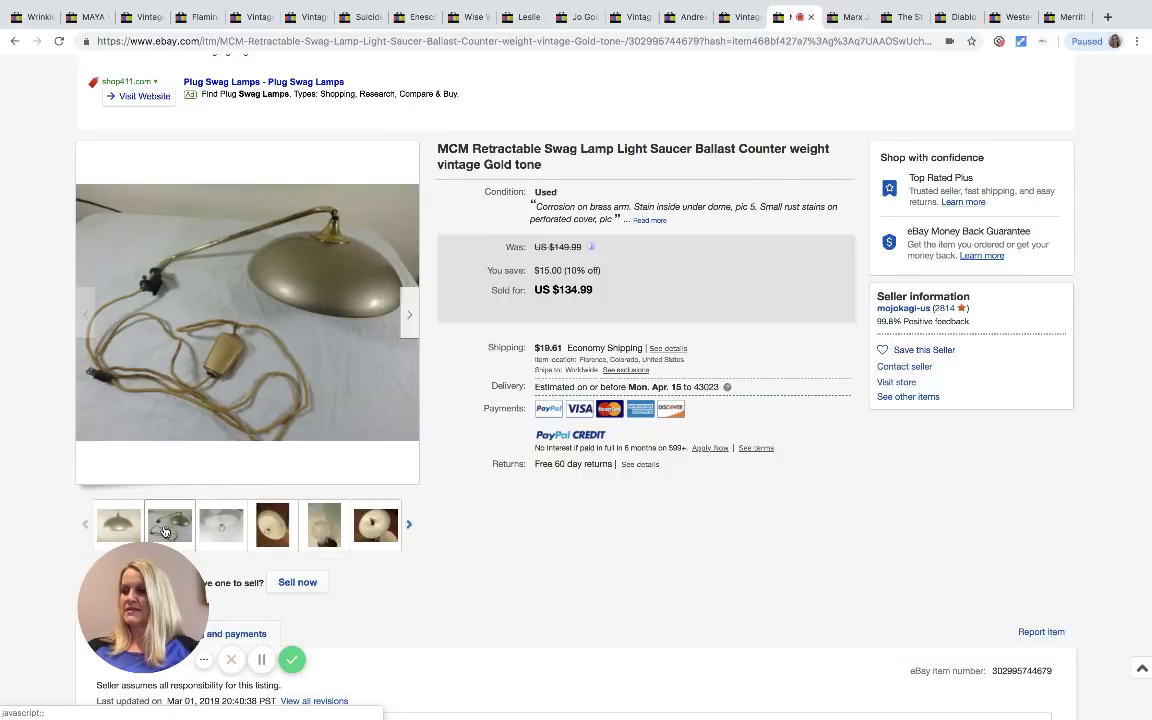
pyautogui.moveTo(169, 524)
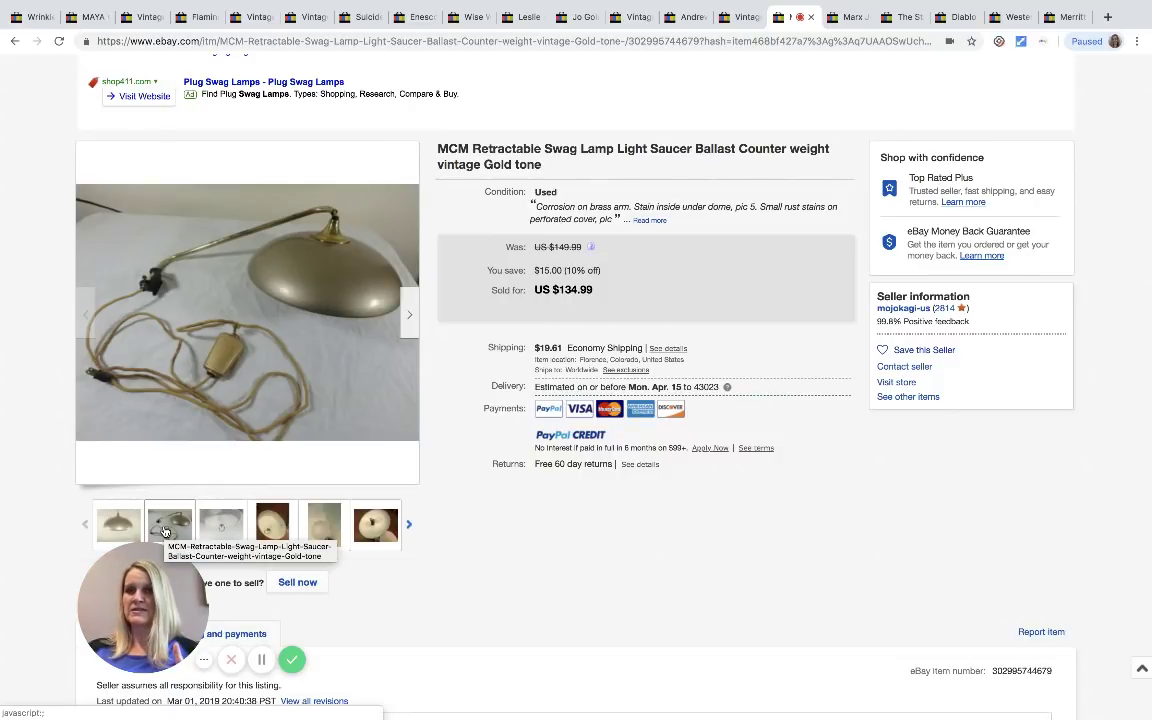
pyautogui.moveTo(157, 458)
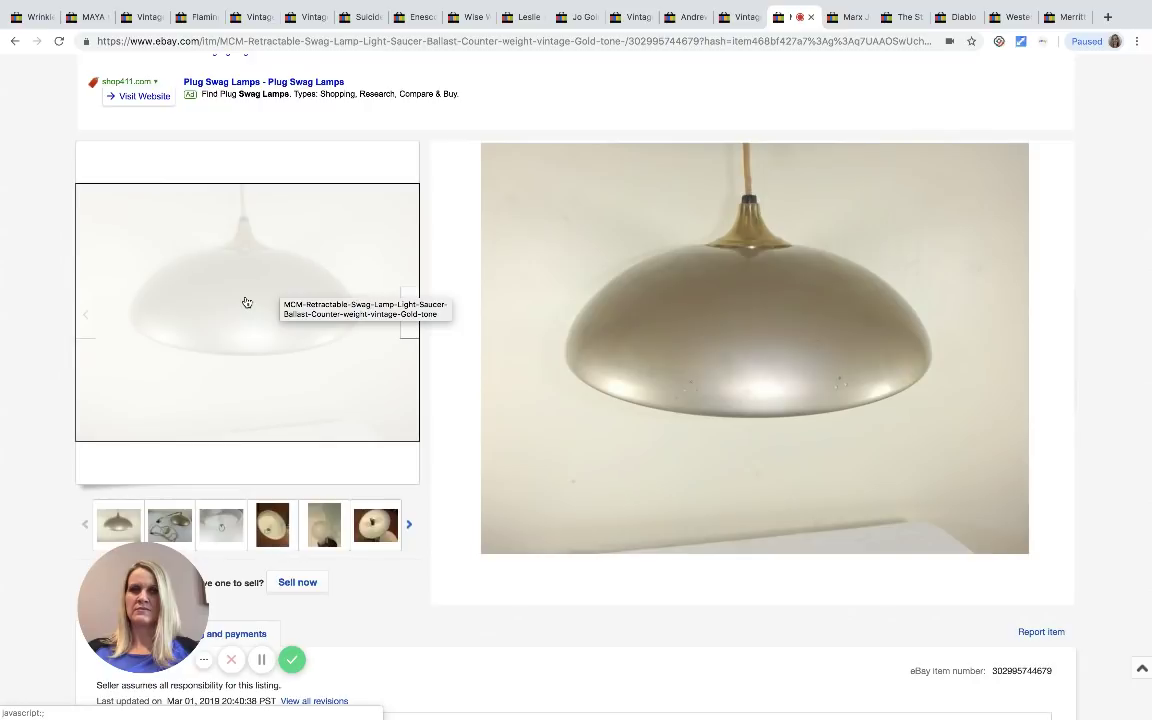
pyautogui.moveTo(196, 342)
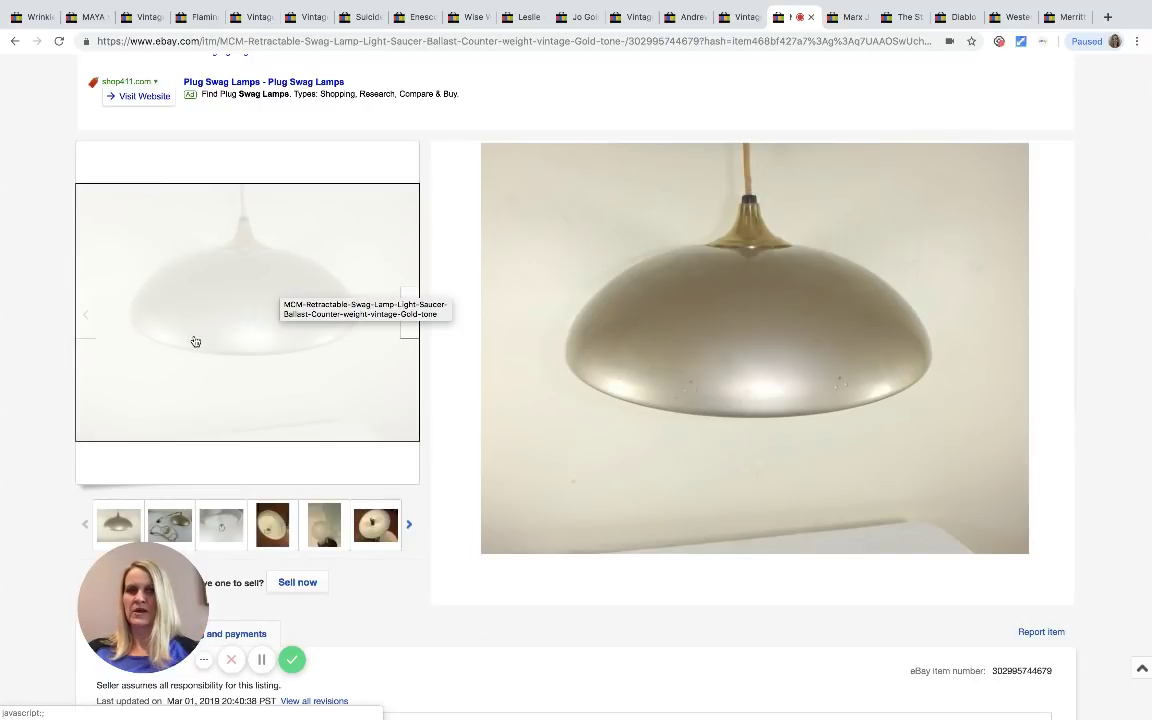
pyautogui.click(375, 524)
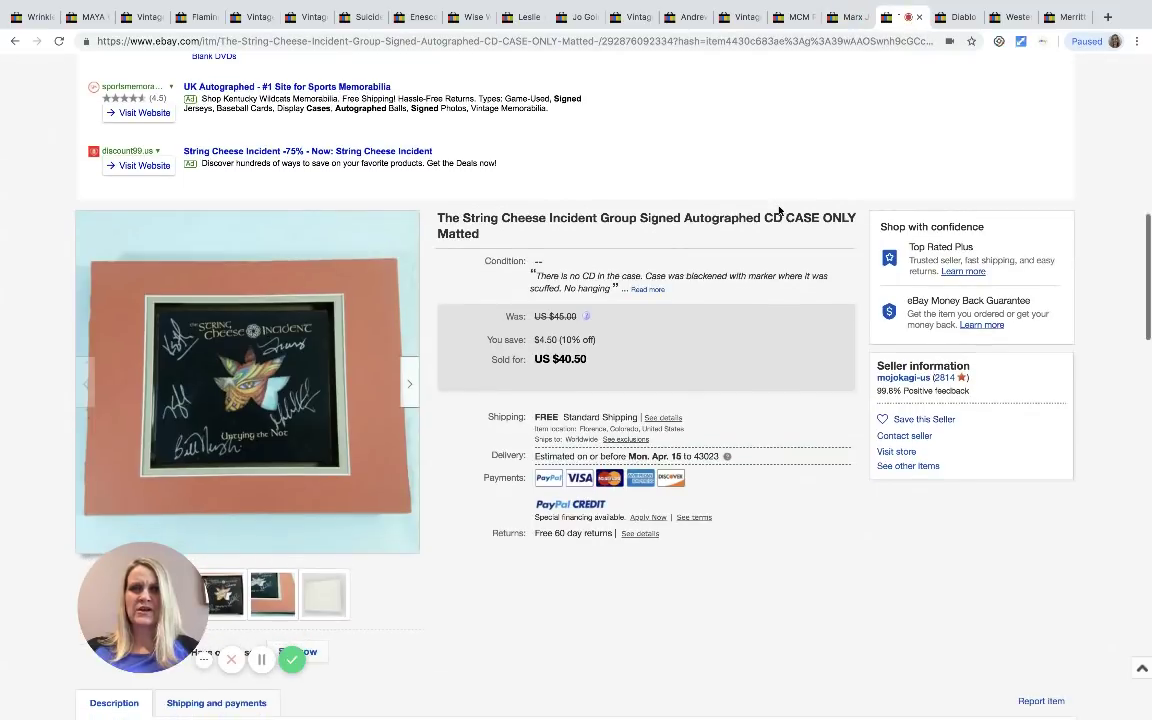
pyautogui.moveTo(730, 249)
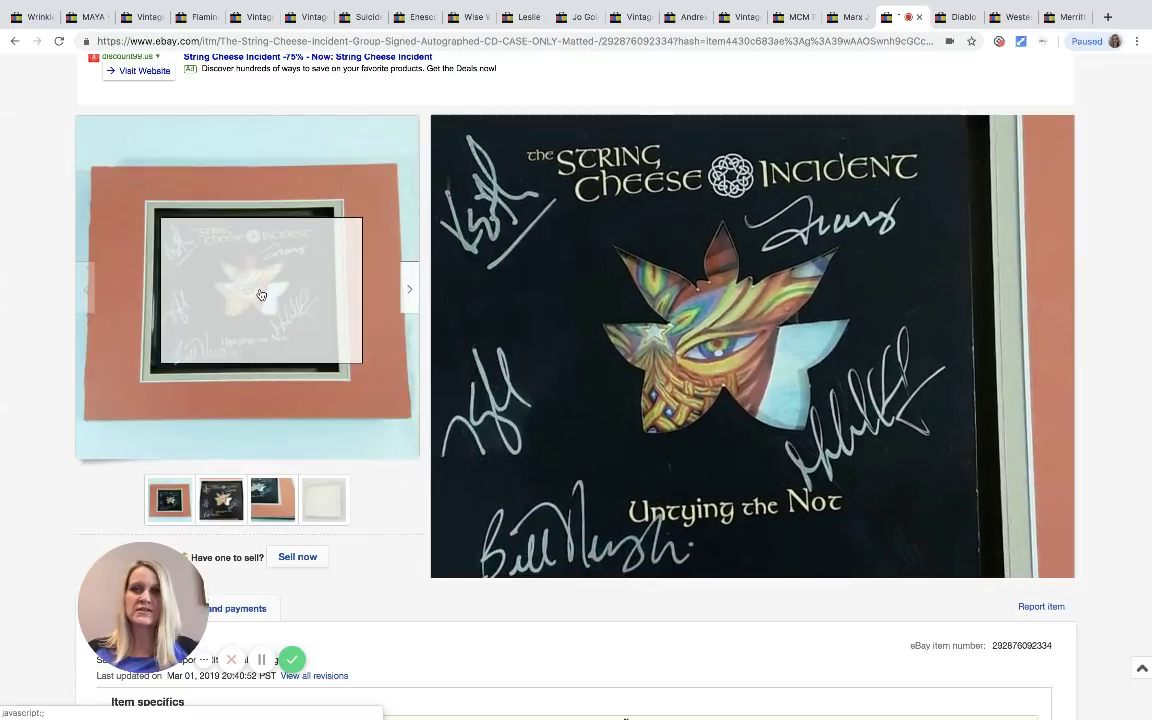
pyautogui.moveTo(262, 294)
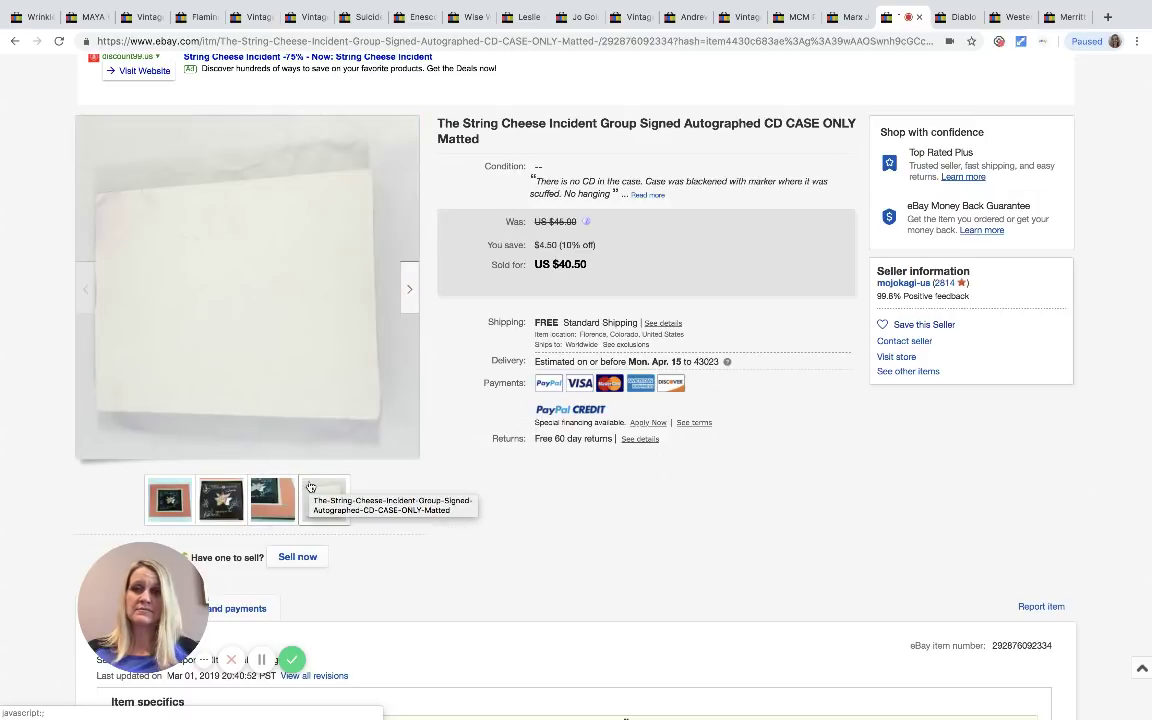
pyautogui.click(220, 499)
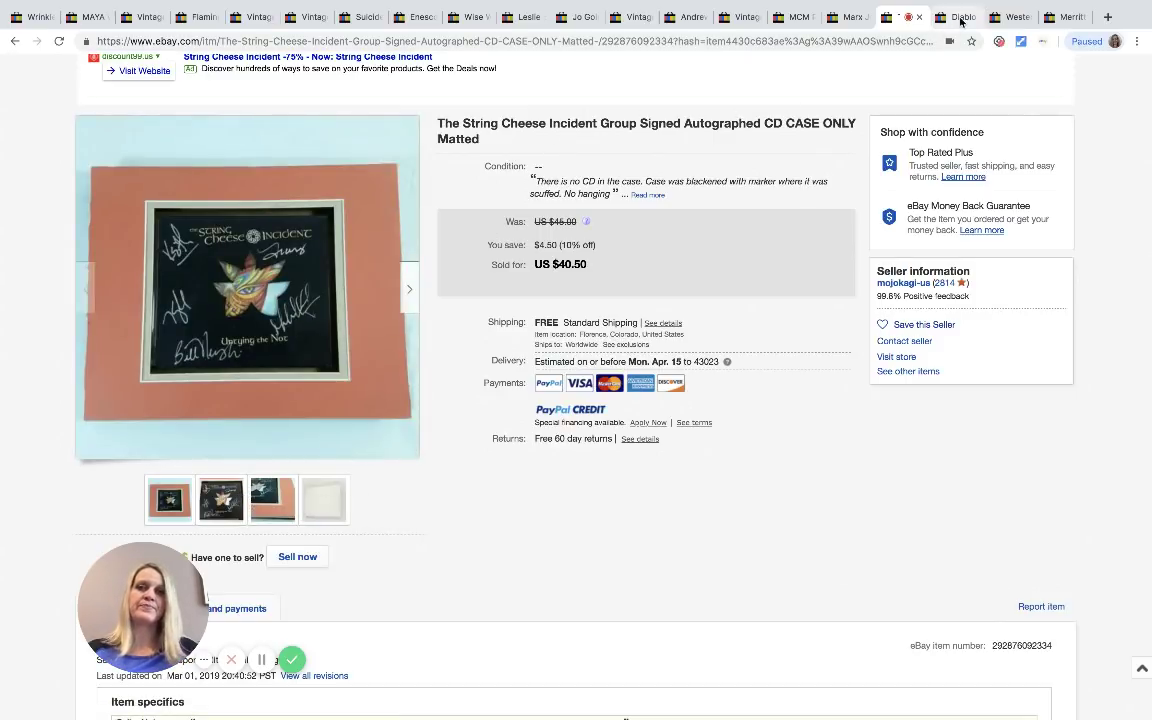
# - Bring up the Diablo II soundtrack CD listing and scroll down through it
pyautogui.click(958, 17)
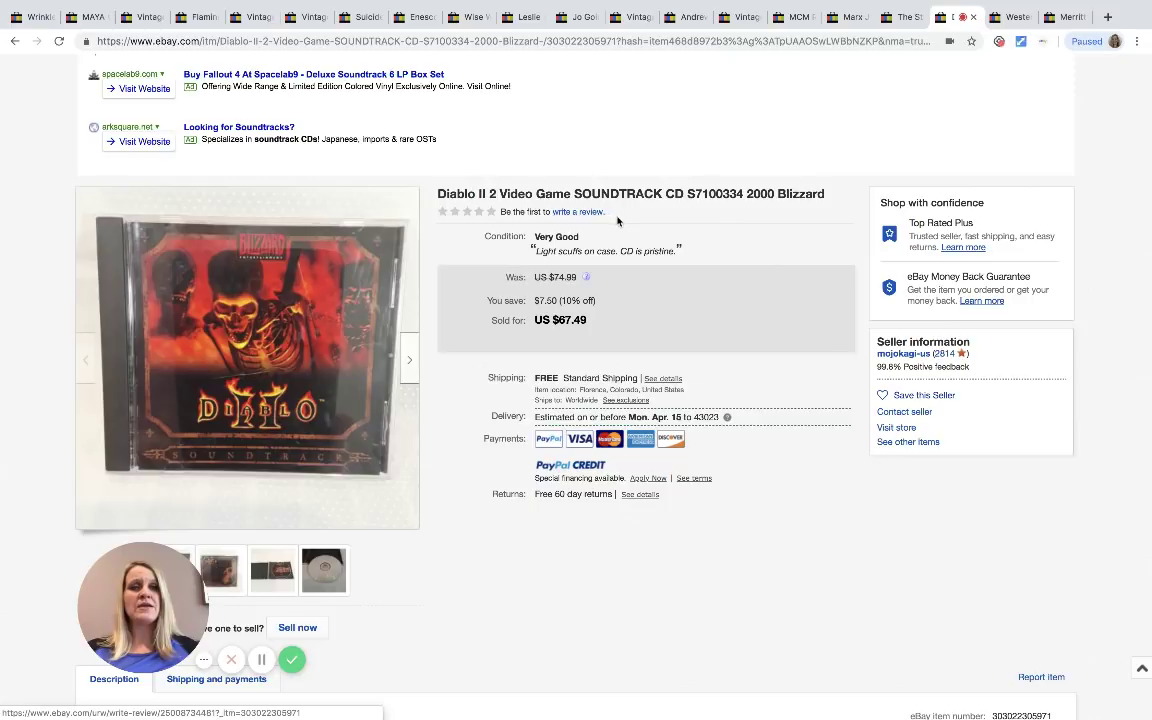
pyautogui.scroll(-3)
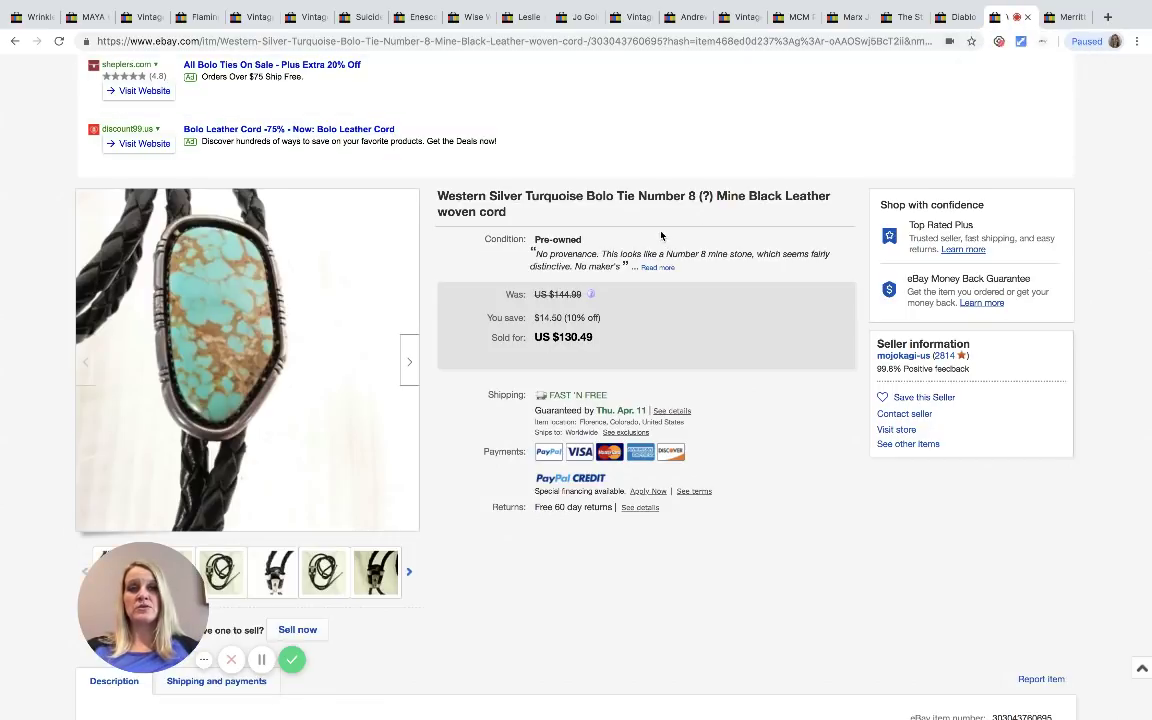
# - Scroll the bolo tie listing and advance its thumbnail strip to more photos
pyautogui.scroll(-3)
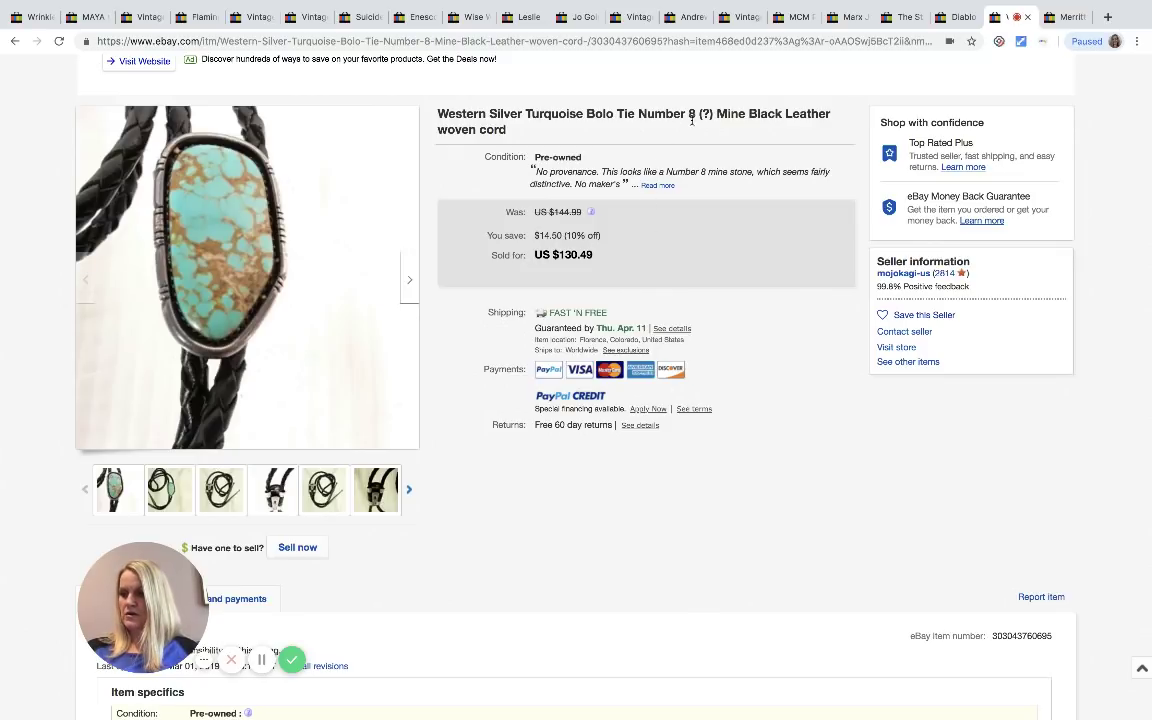
pyautogui.moveTo(732, 130)
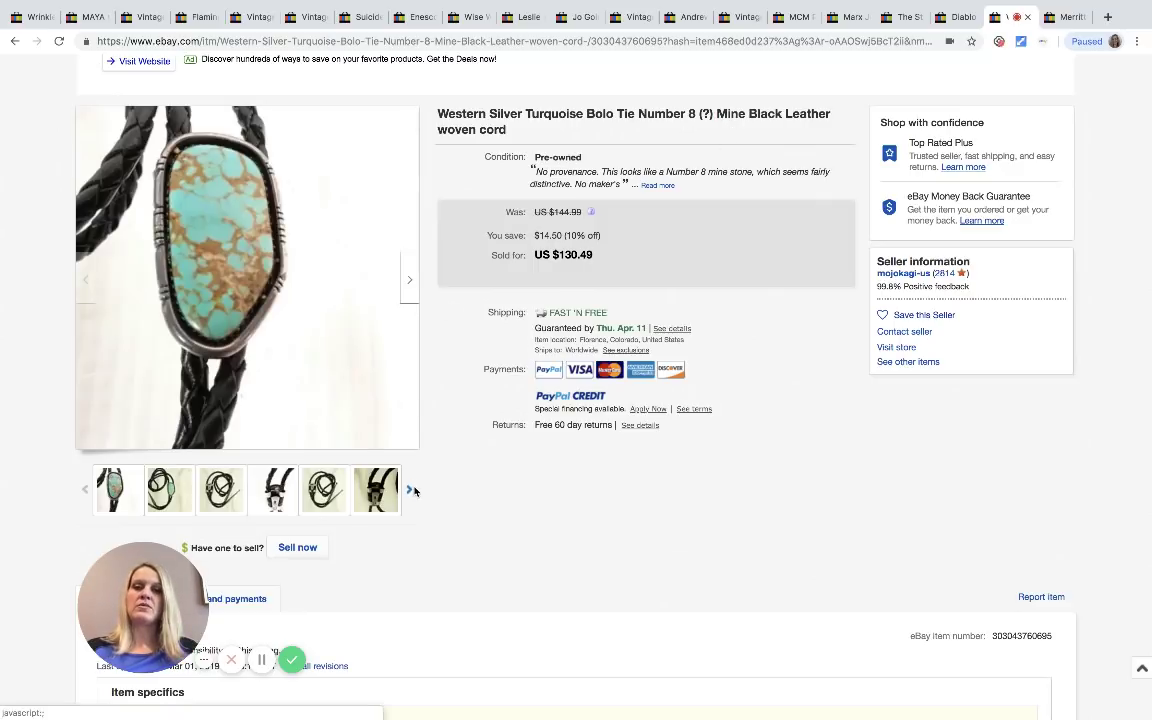
pyautogui.click(409, 489)
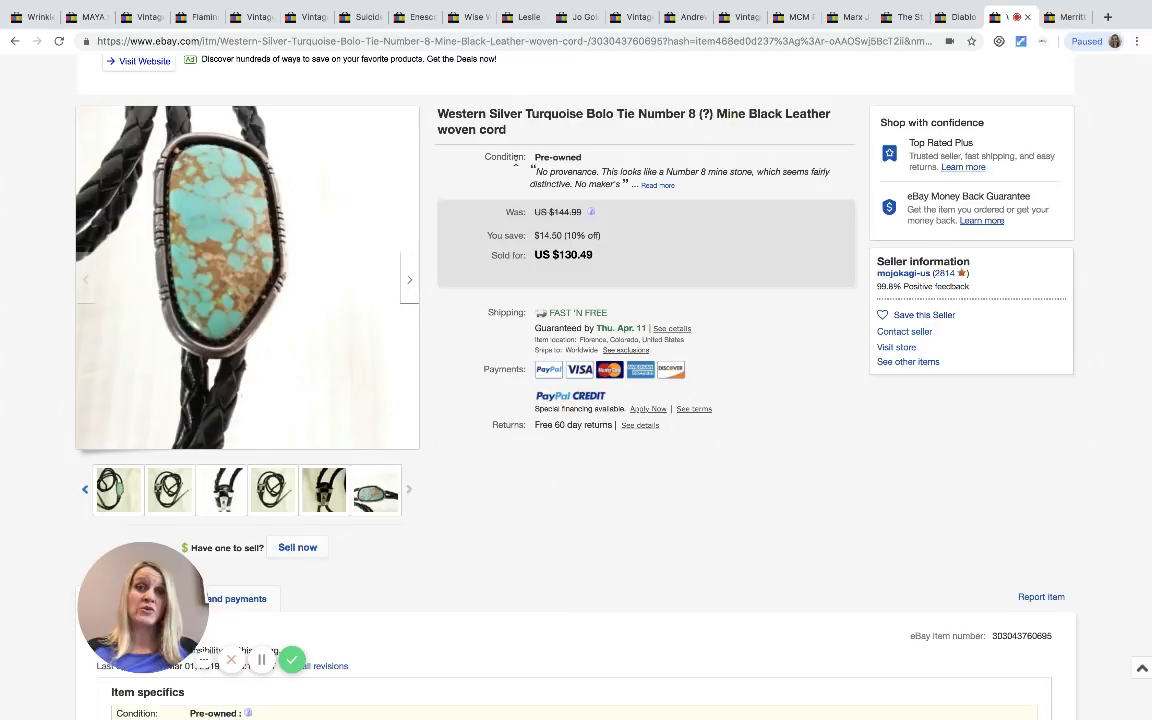
pyautogui.moveTo(324, 240)
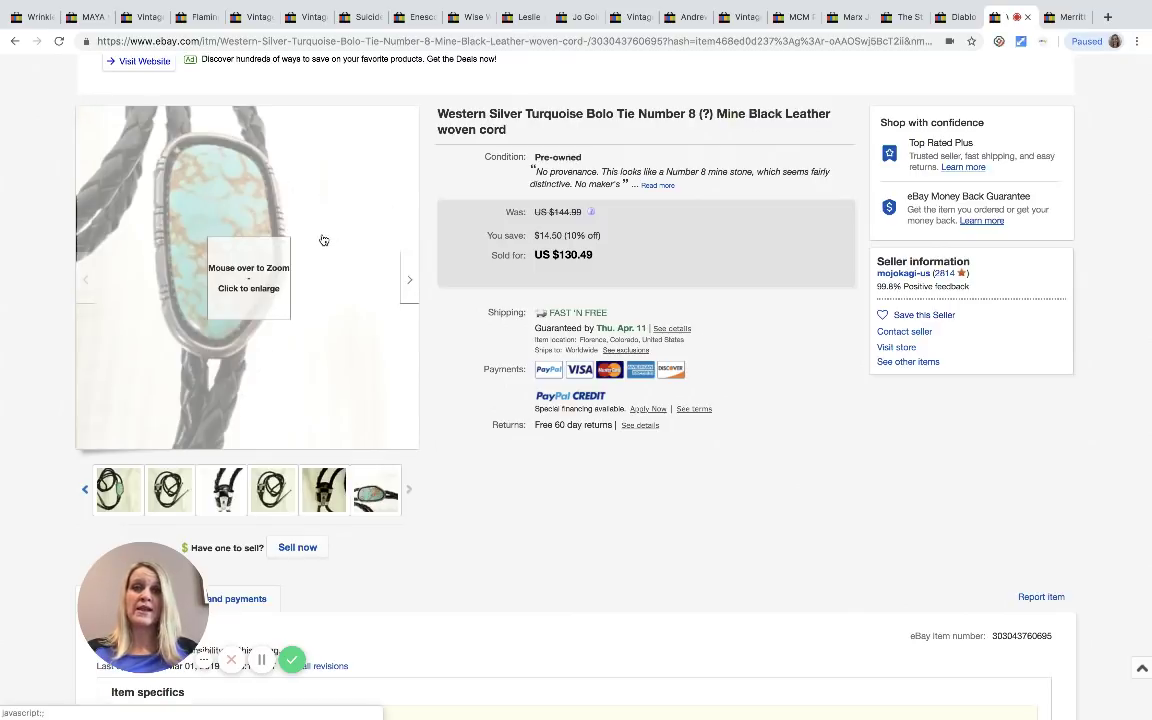
pyautogui.moveTo(241, 218)
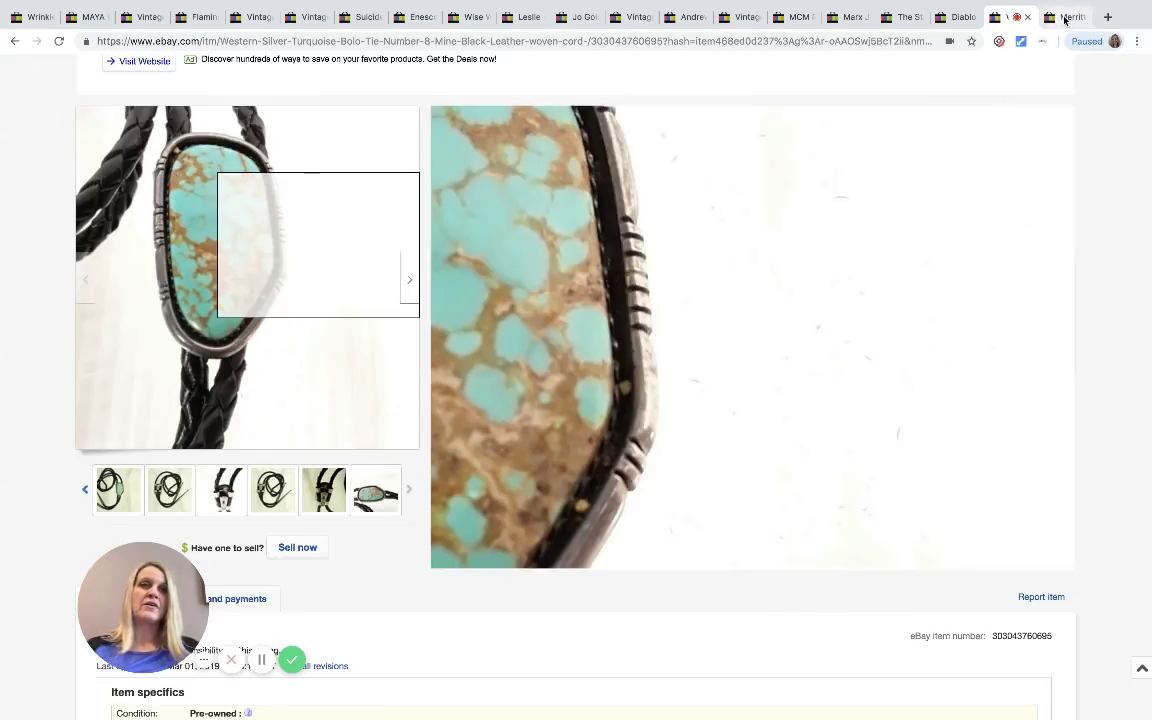
# - View the Merritt Churchill car seat photos through the instruction sheet to the safety label
pyautogui.click(1065, 17)
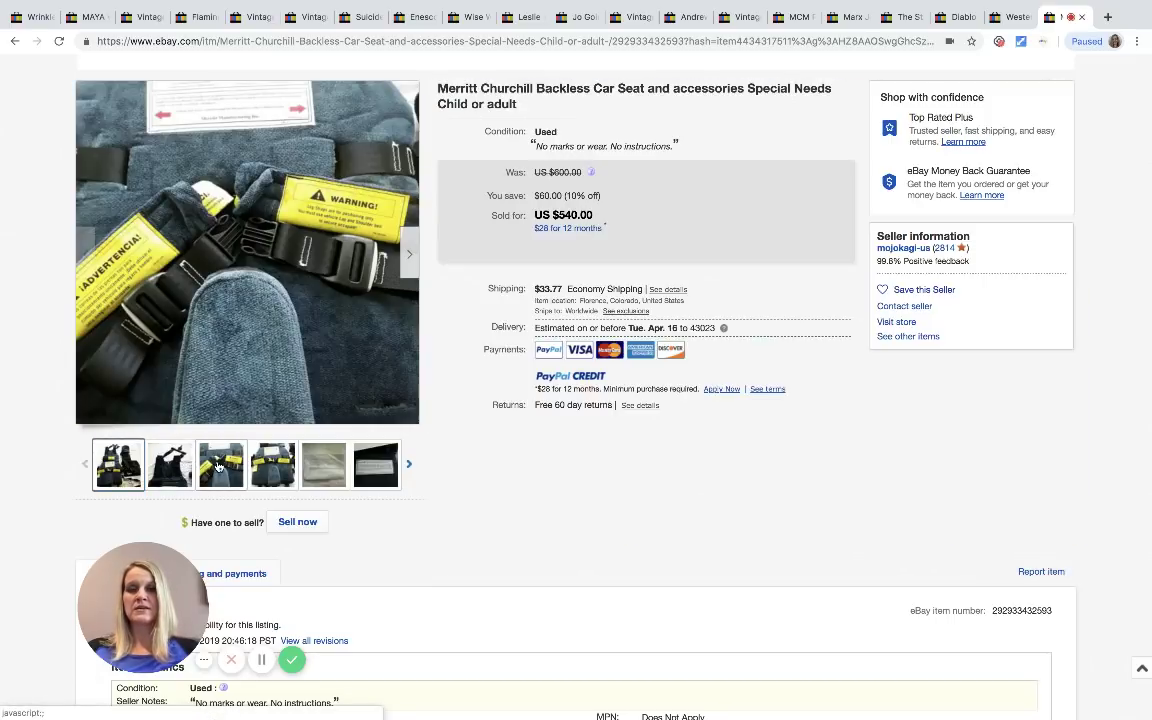
pyautogui.click(272, 464)
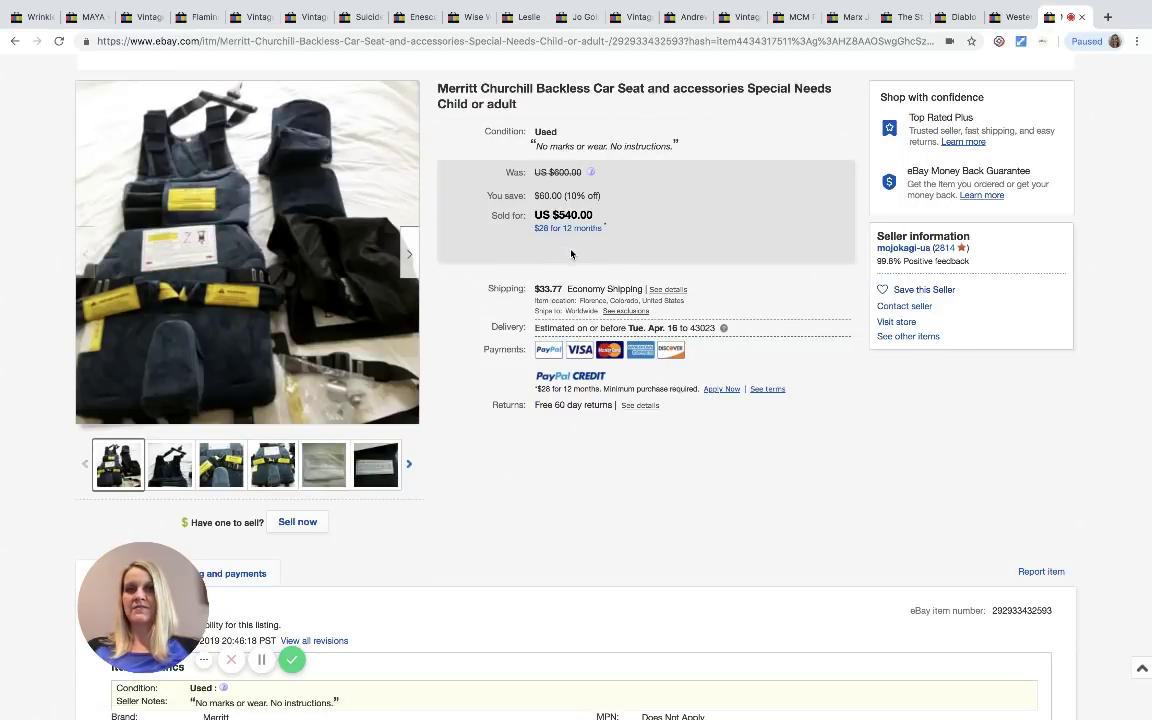
pyautogui.moveTo(383, 353)
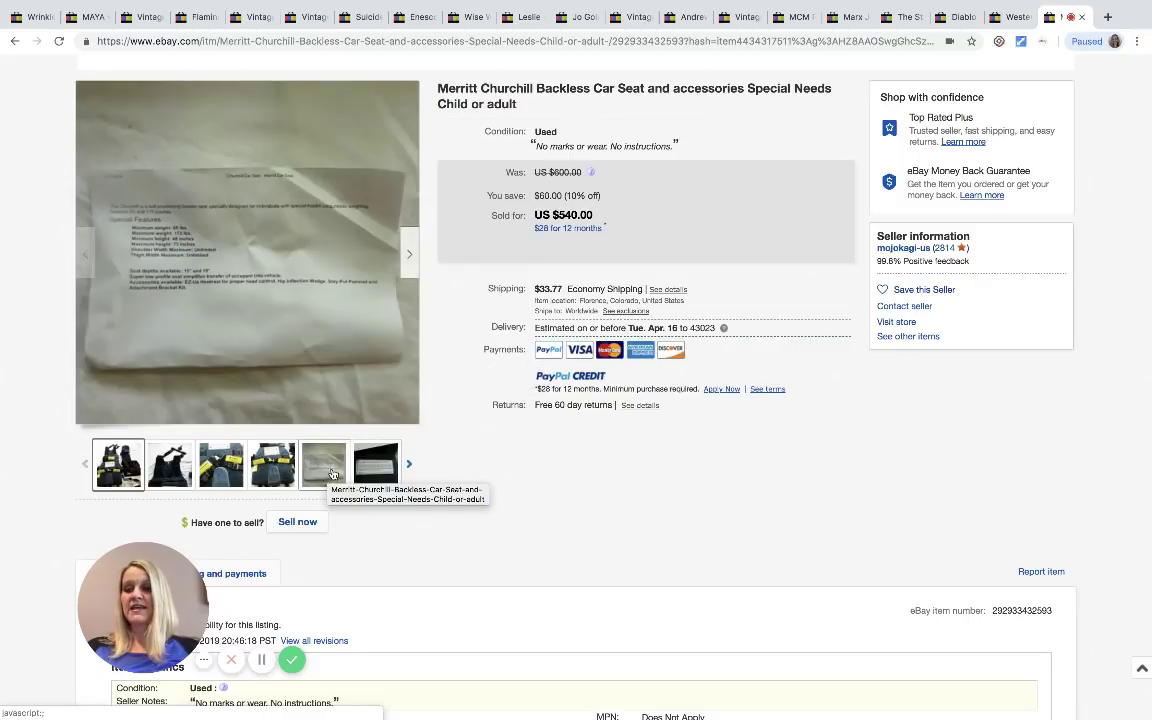
pyautogui.click(376, 464)
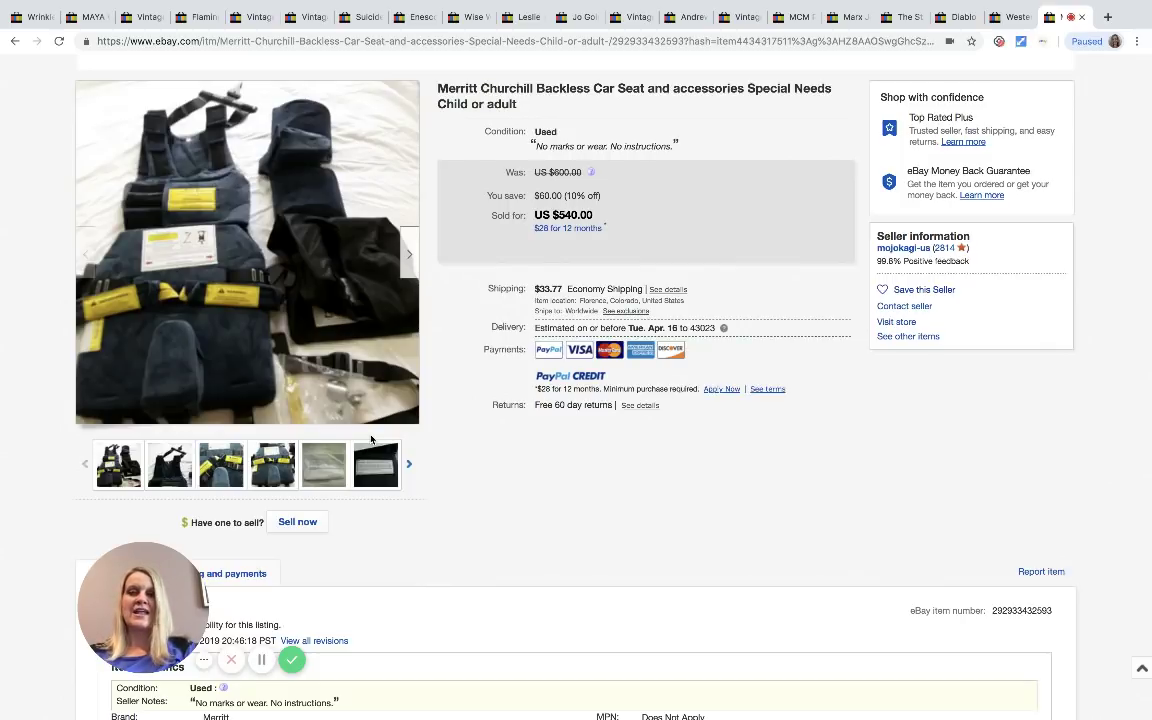
pyautogui.click(375, 464)
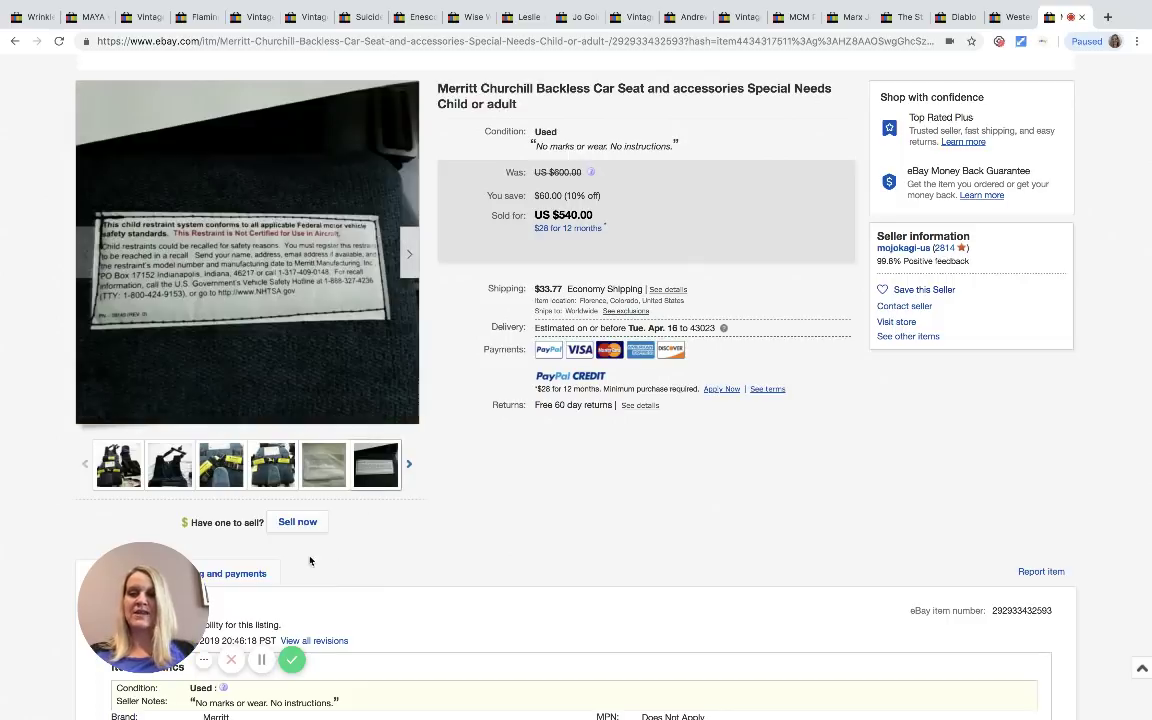